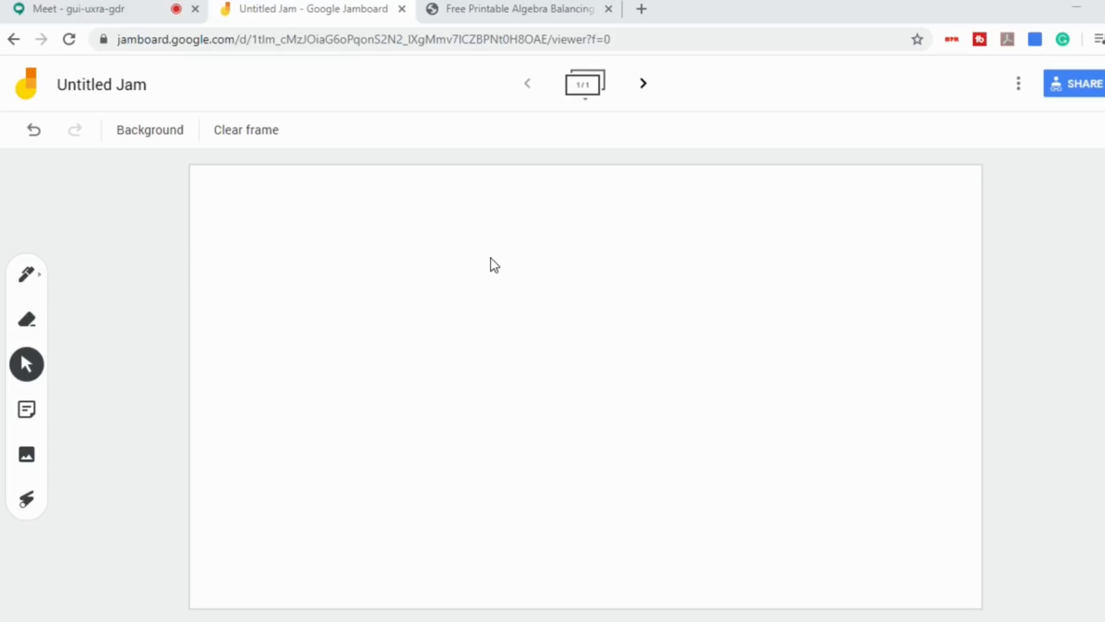
Step: Handwrite the equation 32 - 15 = 29 - ___ across the top of the frame with the Pen tool
left_click(27, 273)
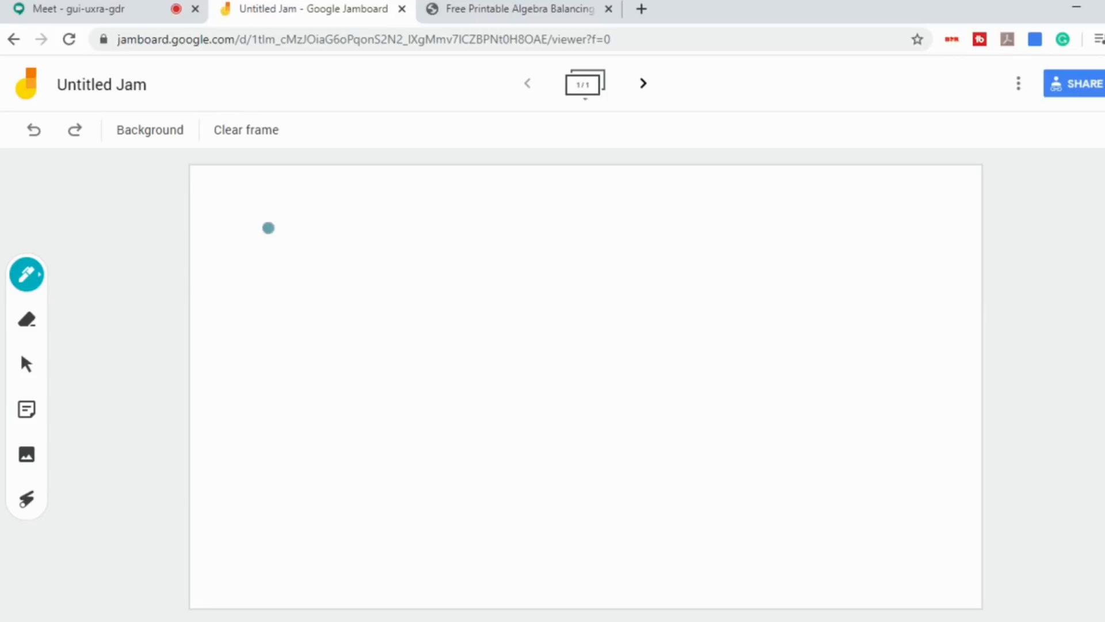
left_click_drag(267, 228, 348, 248)
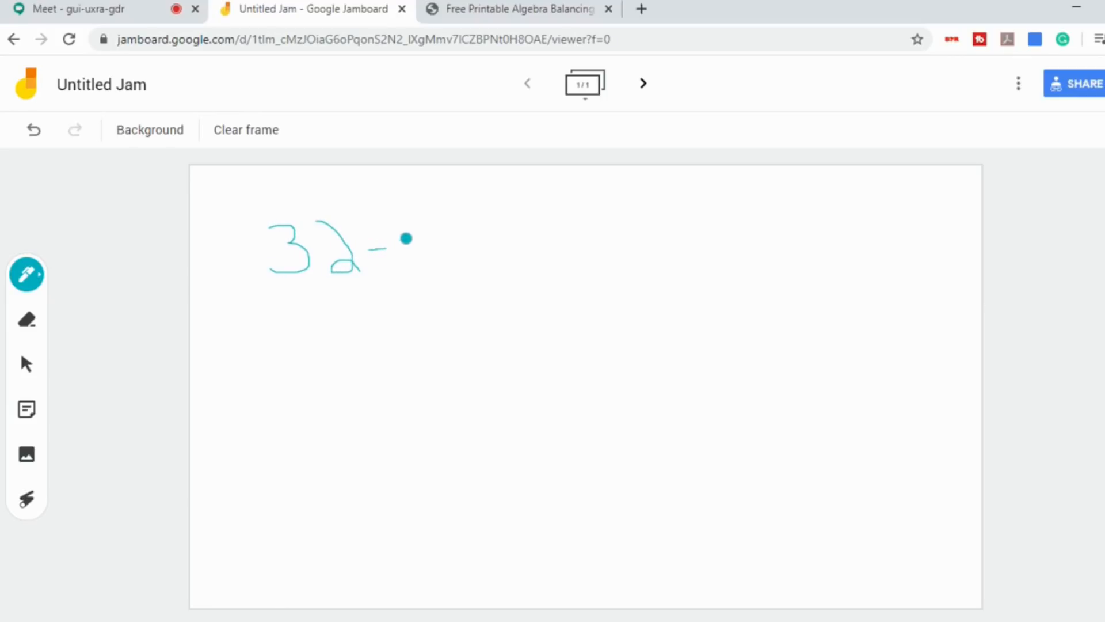
left_click_drag(405, 240, 427, 261)
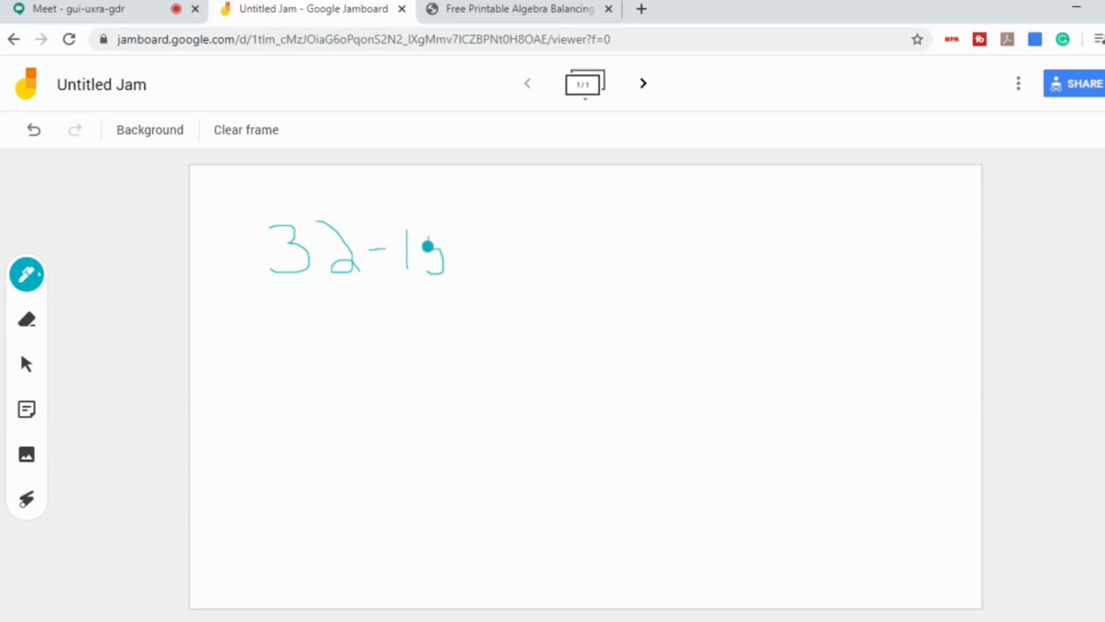
left_click_drag(430, 247, 501, 254)
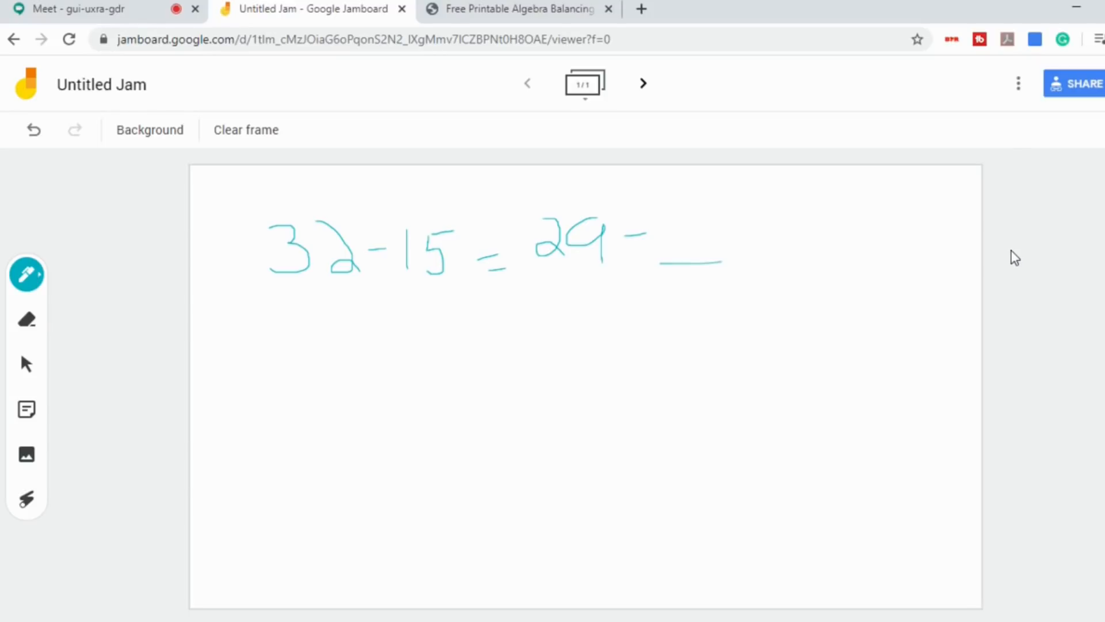
left_click(402, 324)
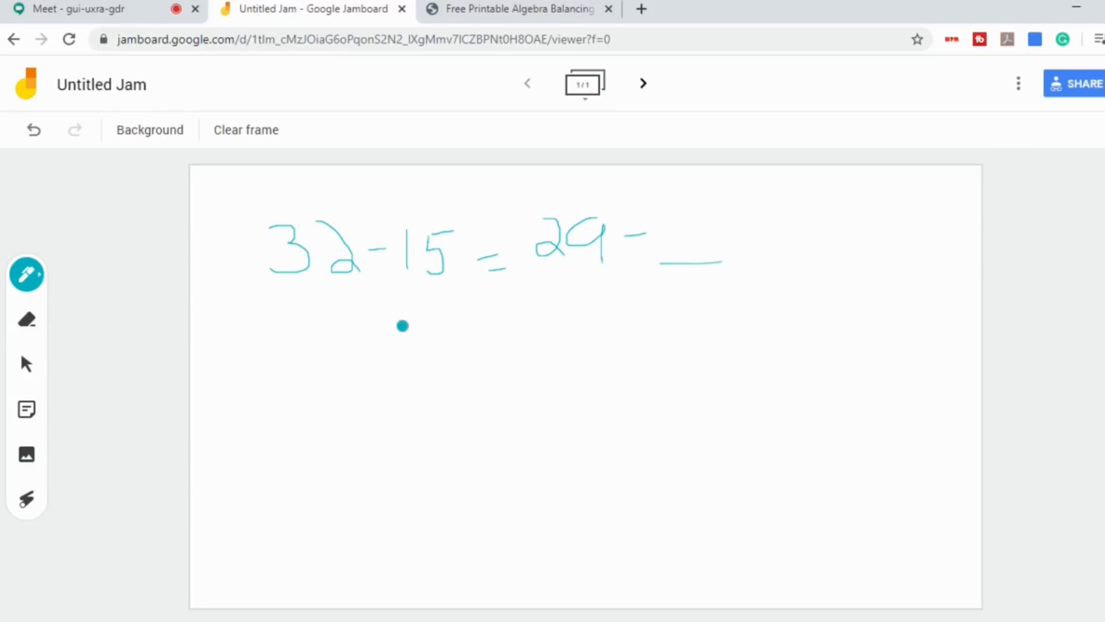
Step: Clear the frame, then snip the worksheet's first equation 42 + 17 = 83 - ___ in Snipping Tool
left_click(246, 130)
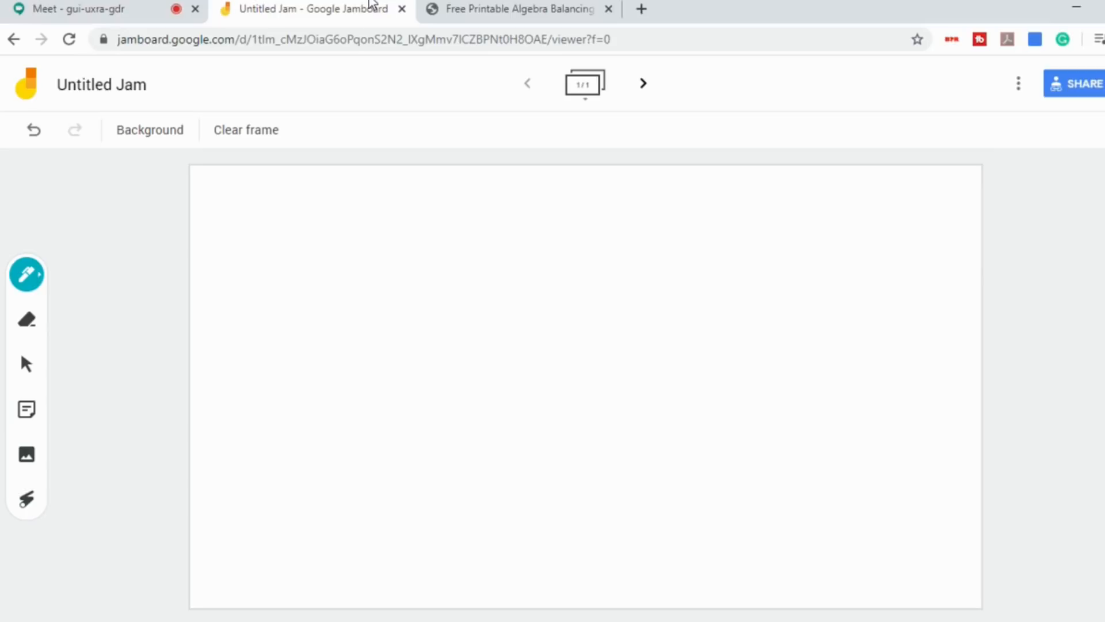
left_click(514, 9)
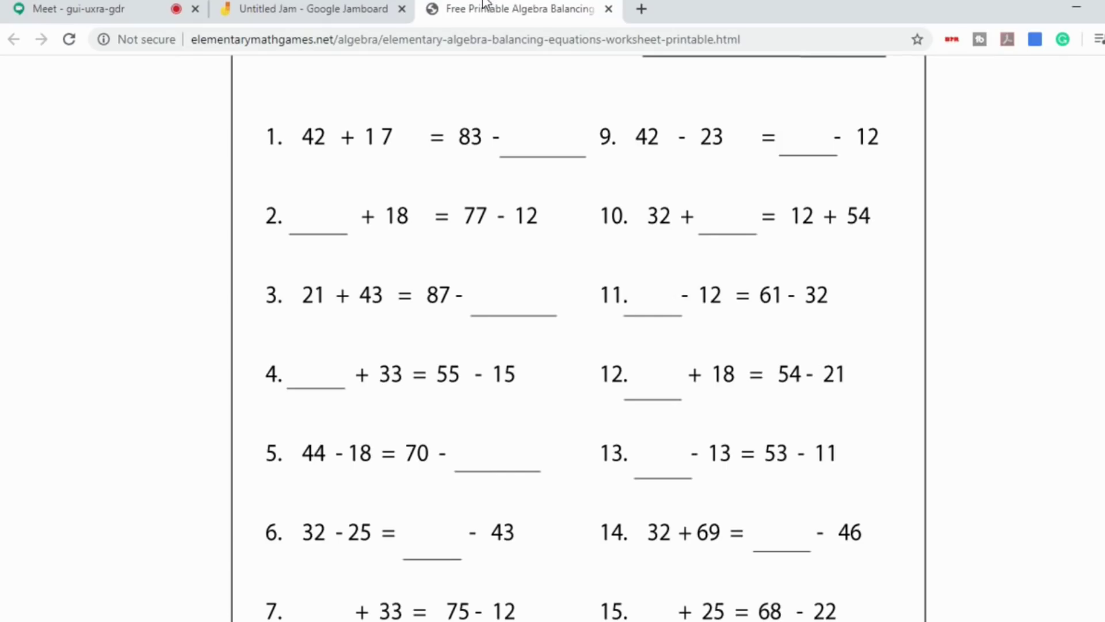
mouse_move(133, 452)
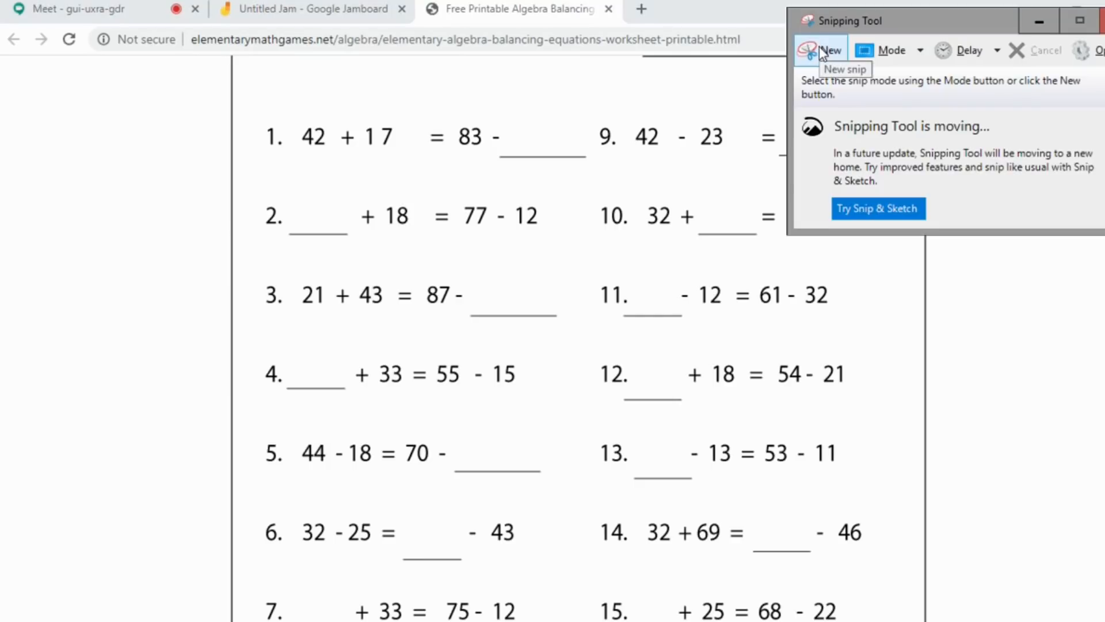
left_click(830, 50)
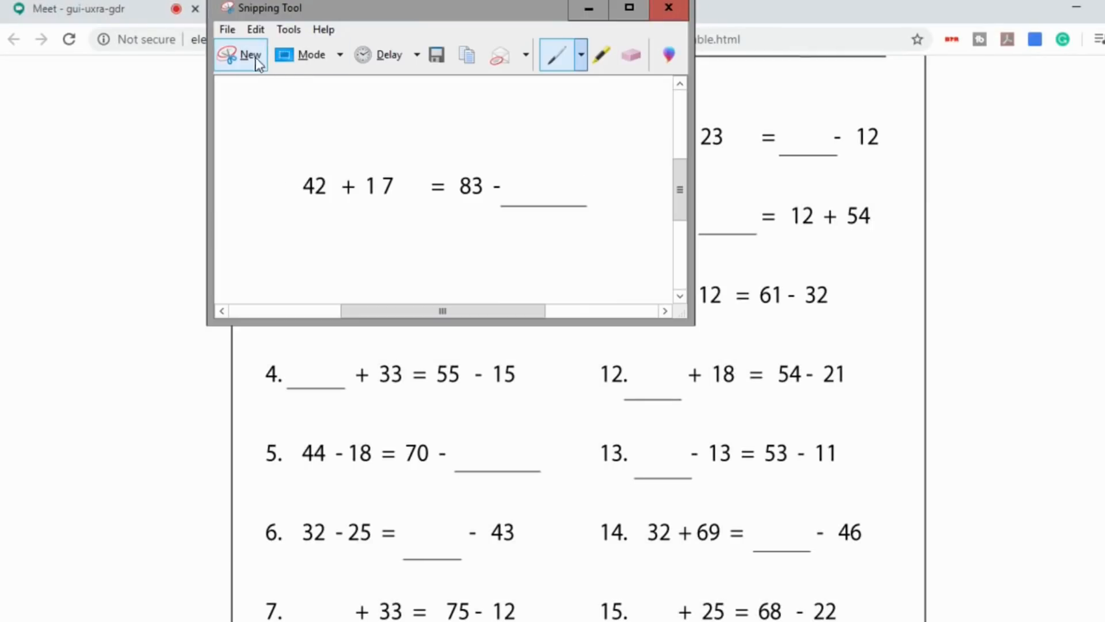
mouse_move(467, 55)
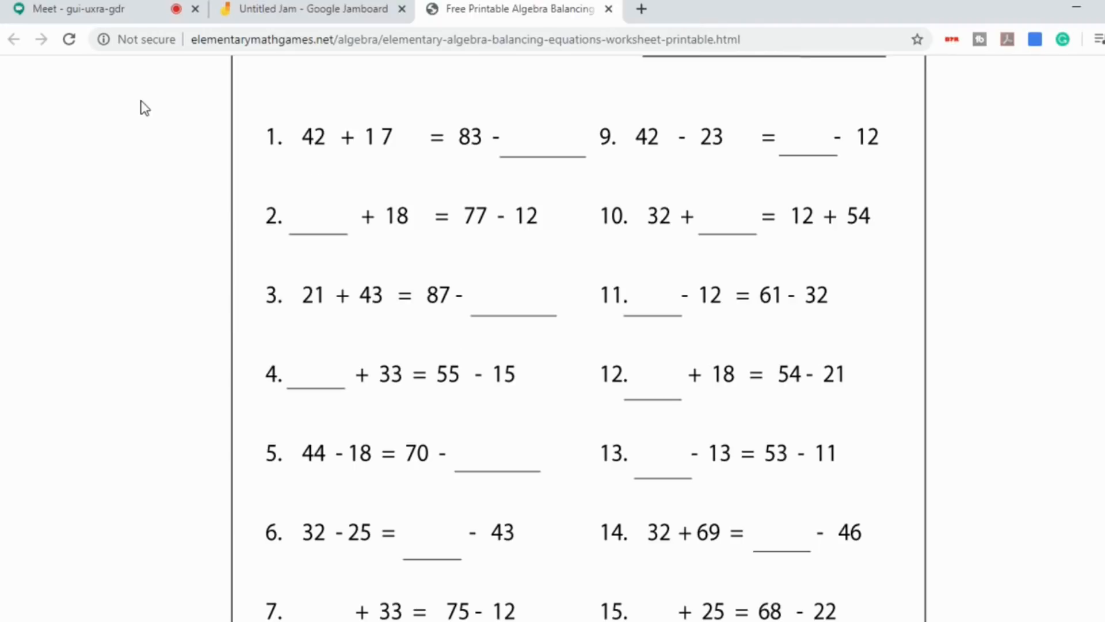
Step: Paste the snipped equation 42 + 17 = 83 - ___ onto frame 1 near the top
left_click(313, 9)
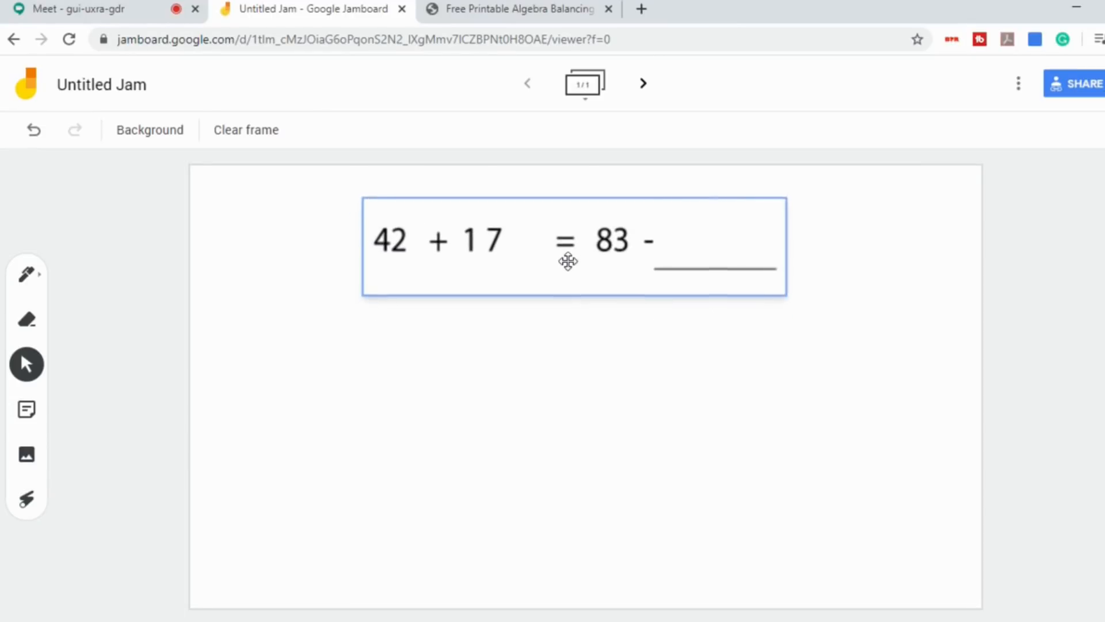
left_click(27, 274)
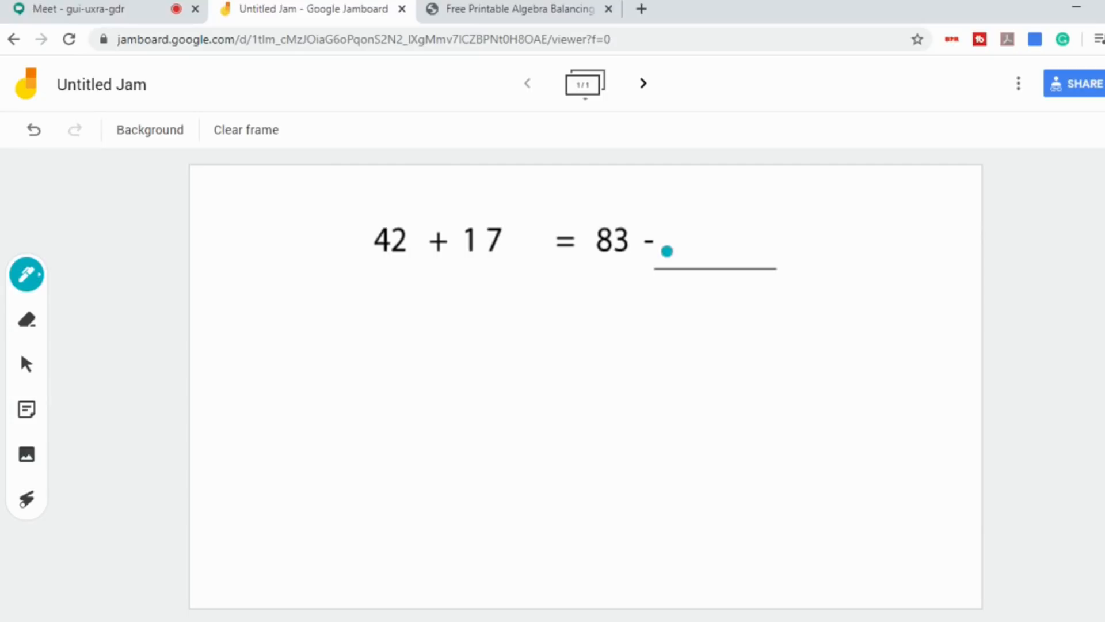
left_click(27, 364)
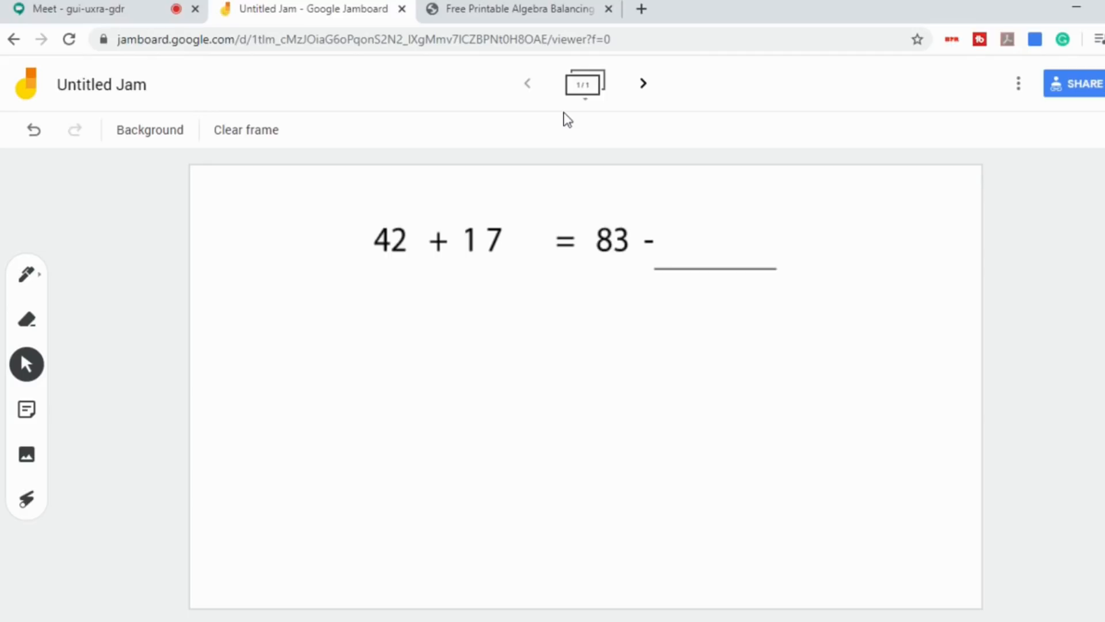
mouse_move(584, 83)
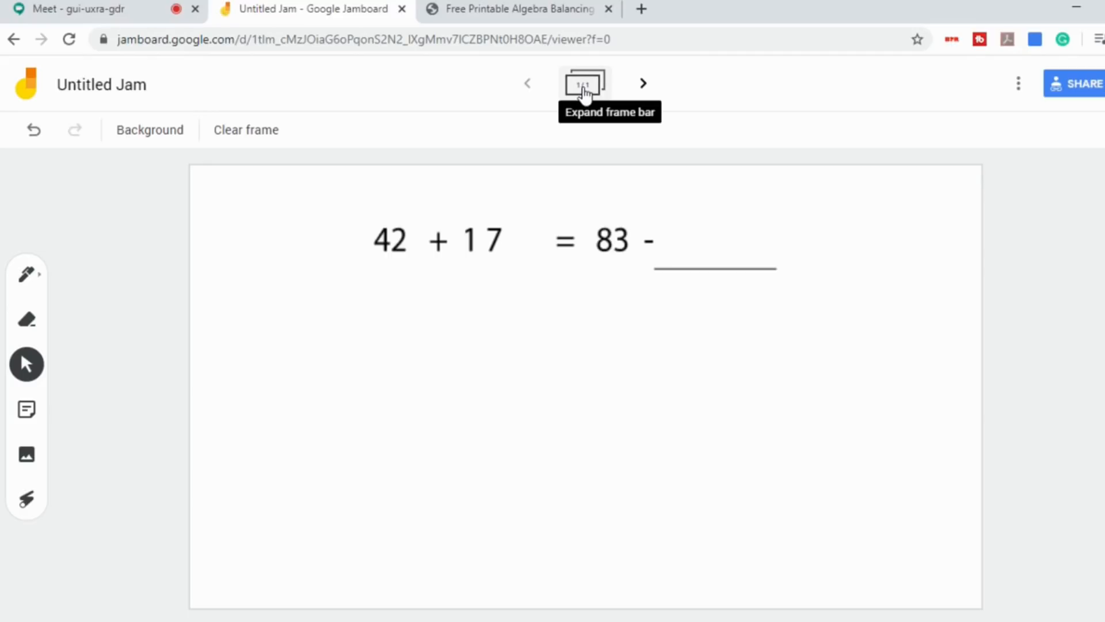
mouse_move(641, 85)
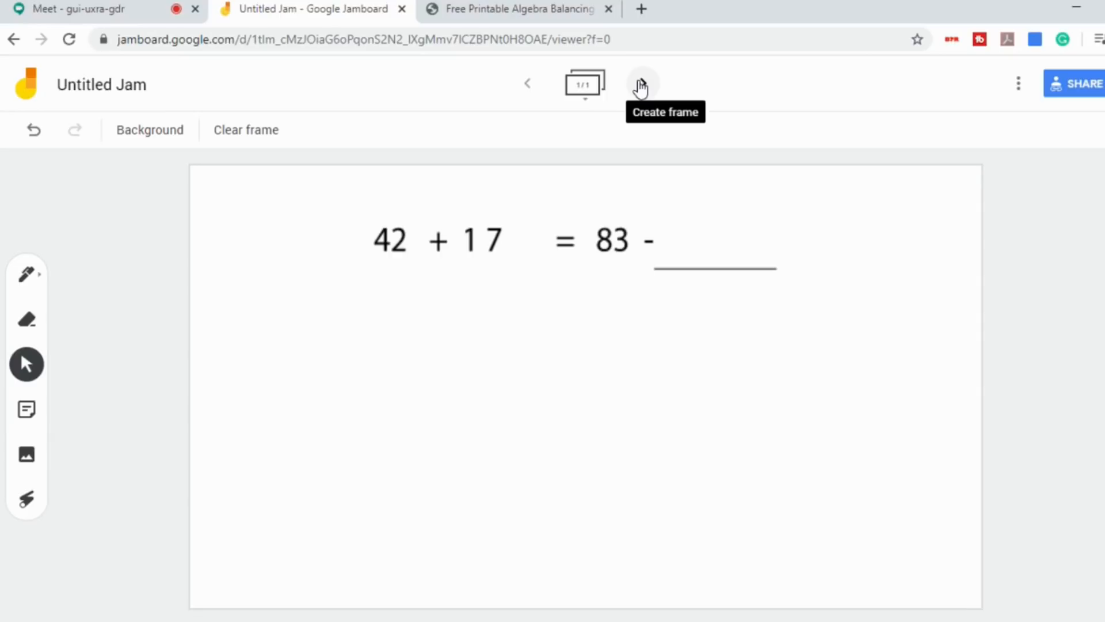
mouse_move(616, 104)
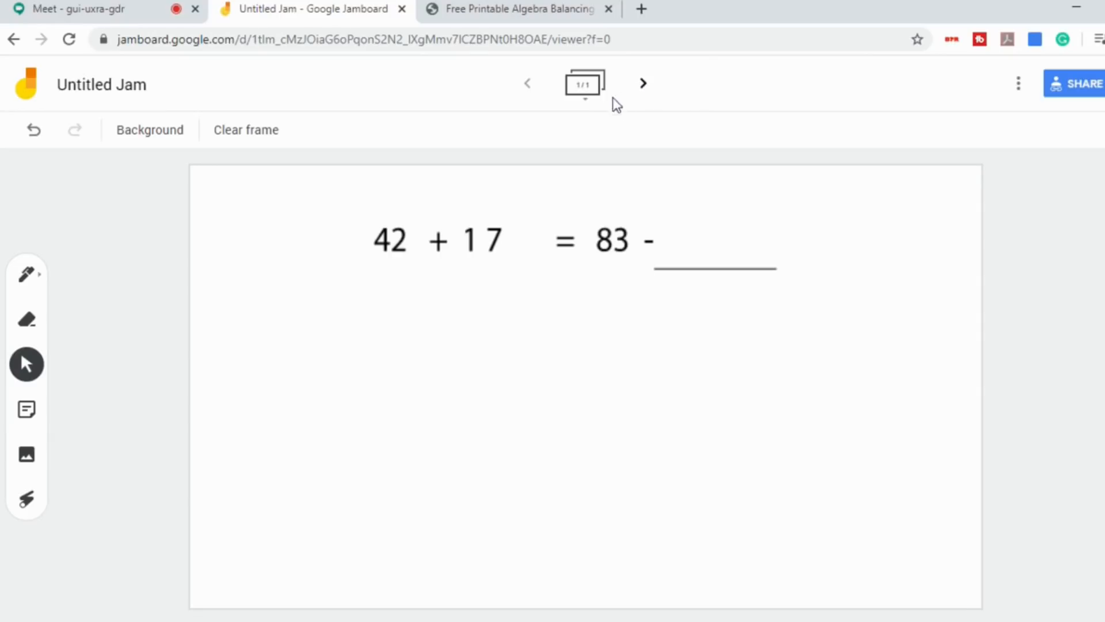
Step: Add frame 2 and place a yellow sticky note reading 24-10 = 38- with a blank
left_click(642, 83)
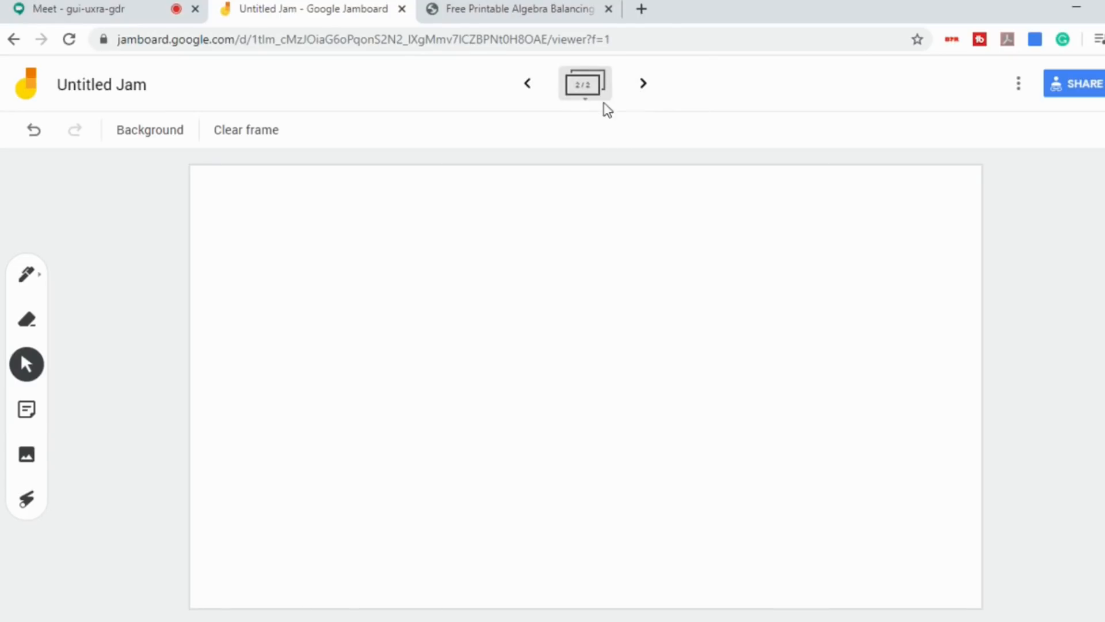
mouse_move(26, 454)
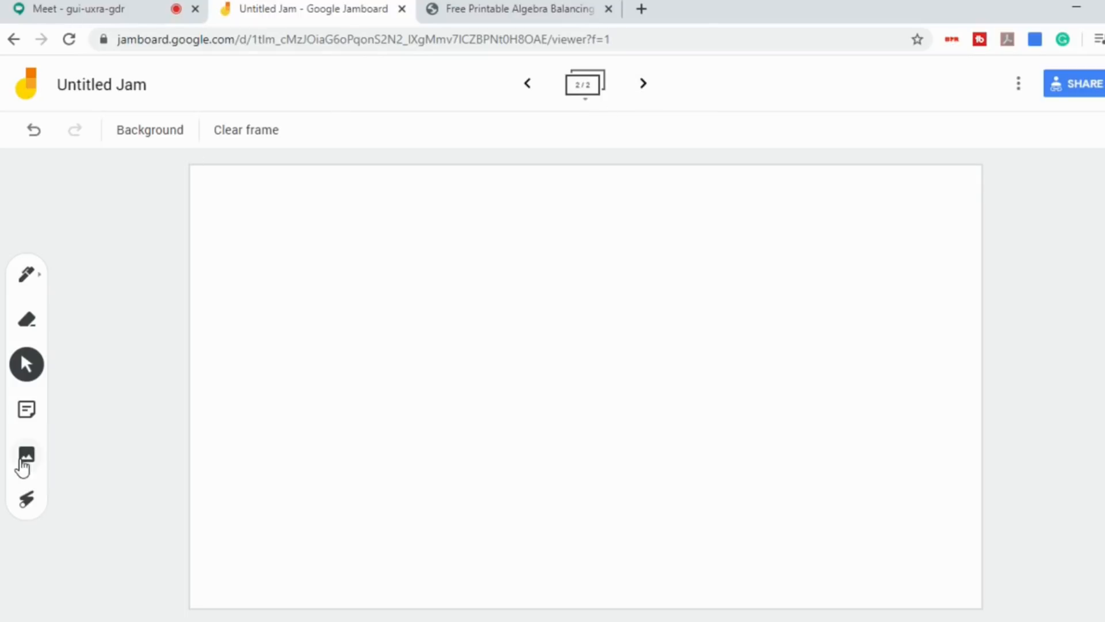
mouse_move(521, 333)
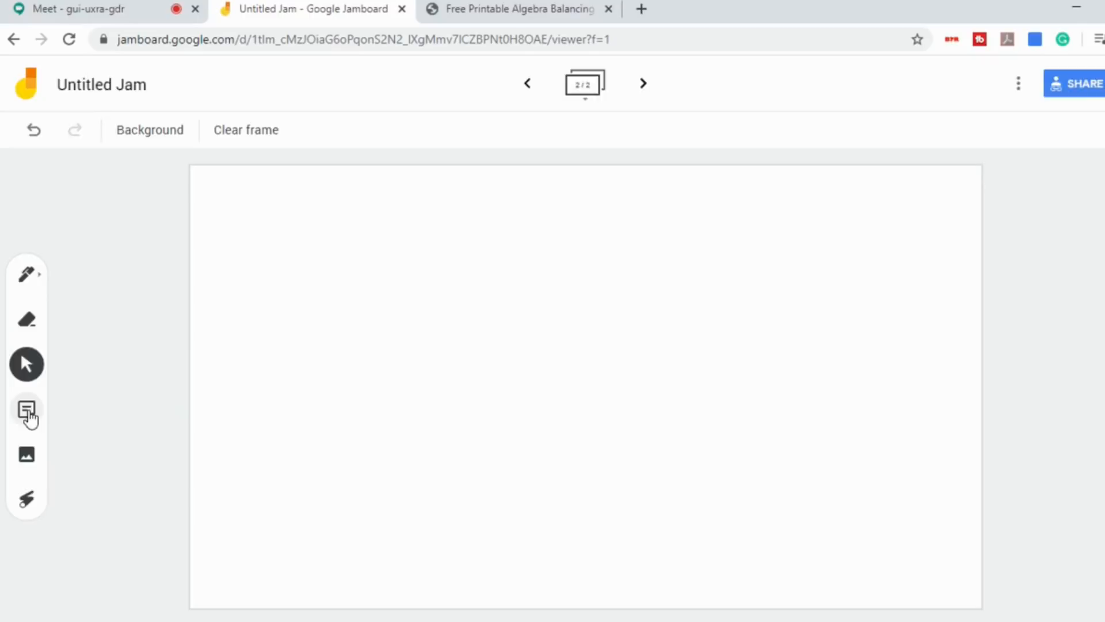
left_click(26, 409)
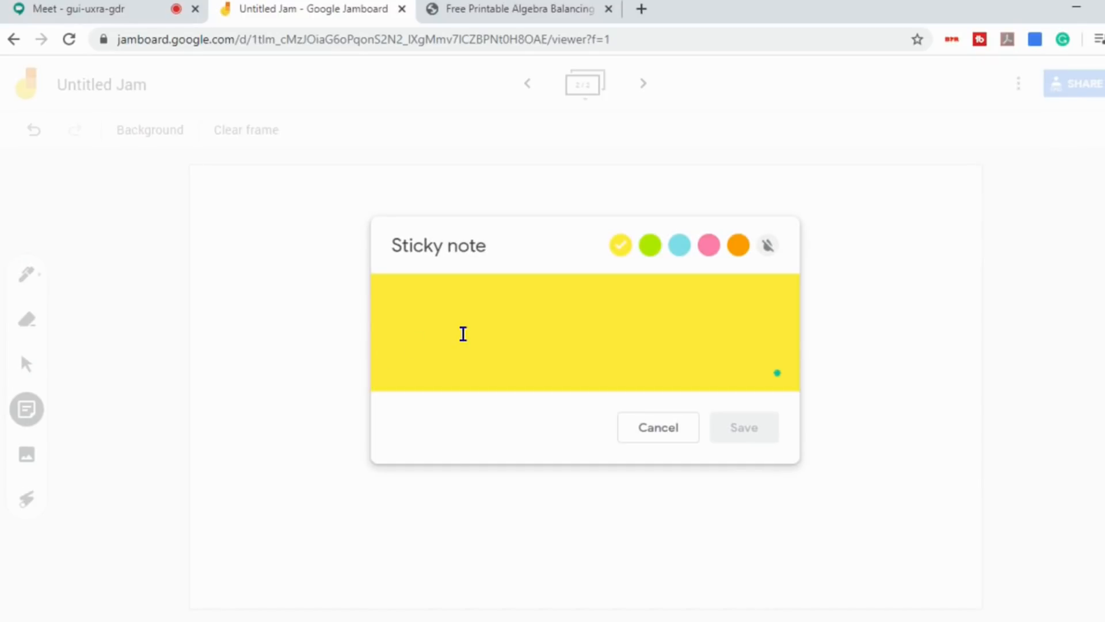
type("24-")
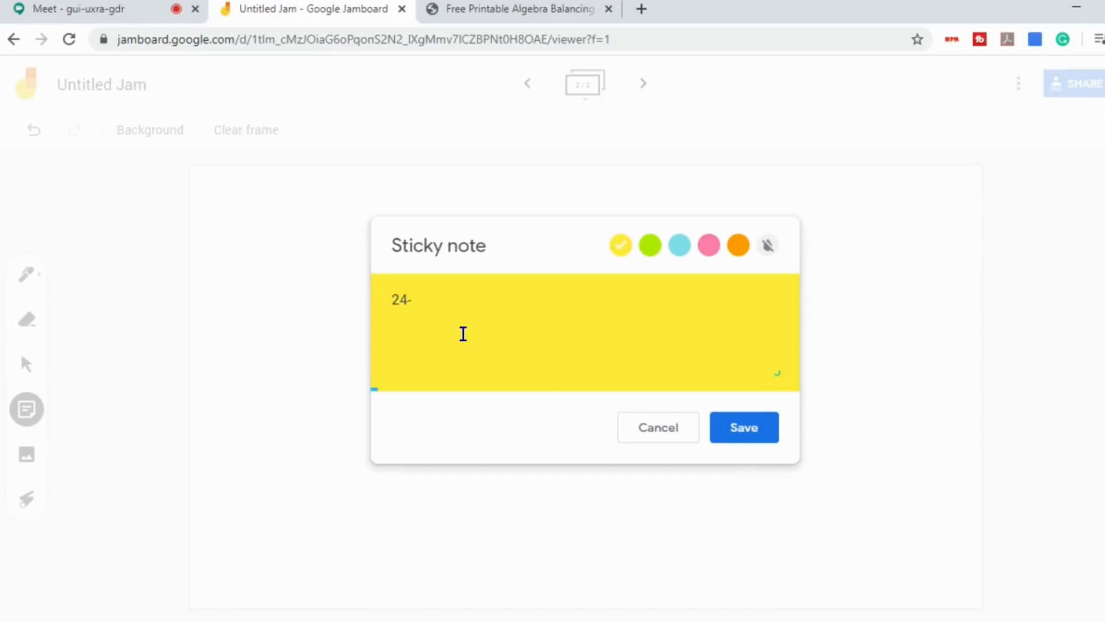
type("10")
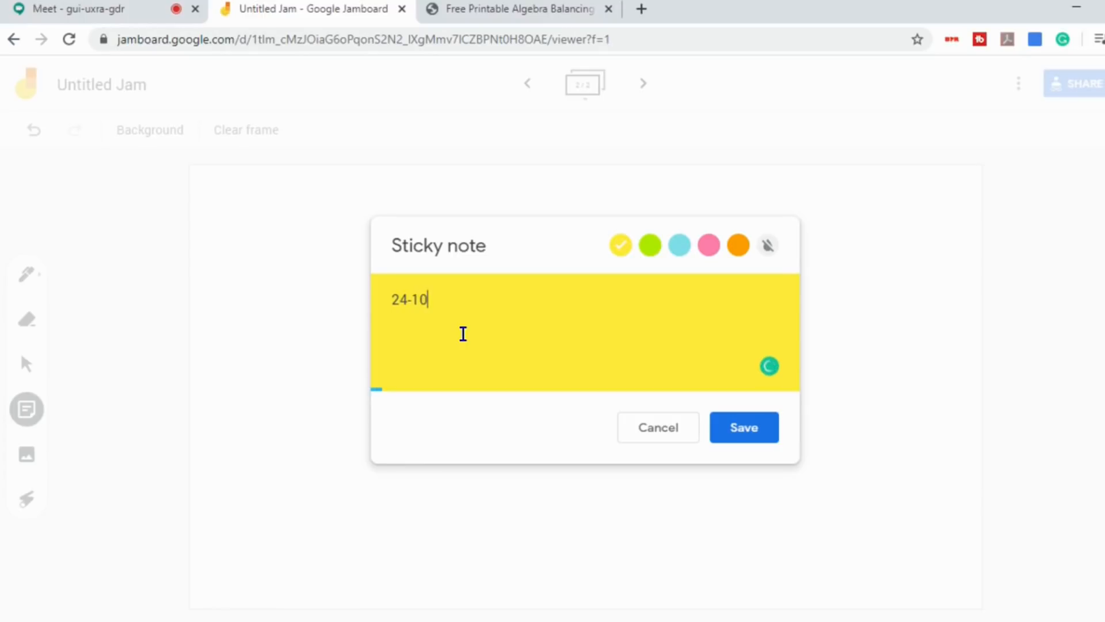
type("=")
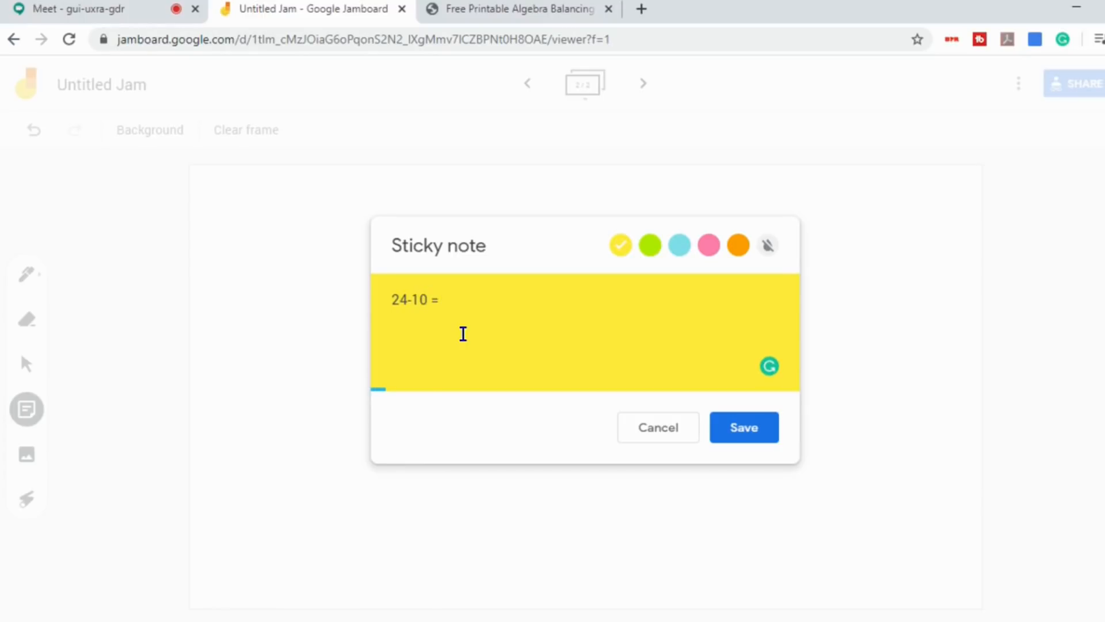
type("38-____")
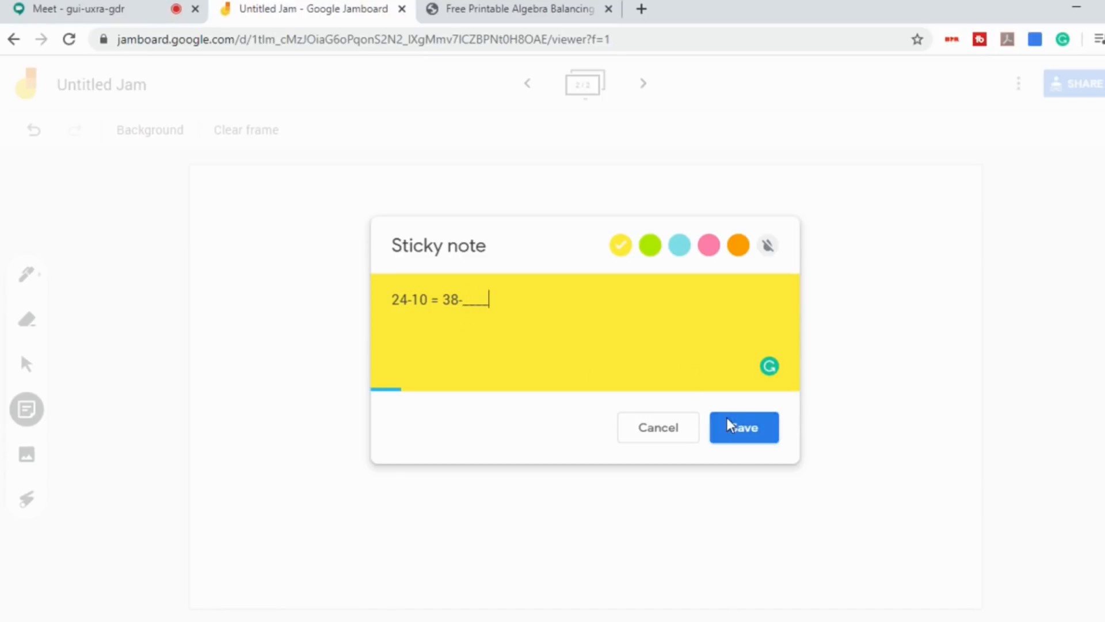
left_click(743, 427)
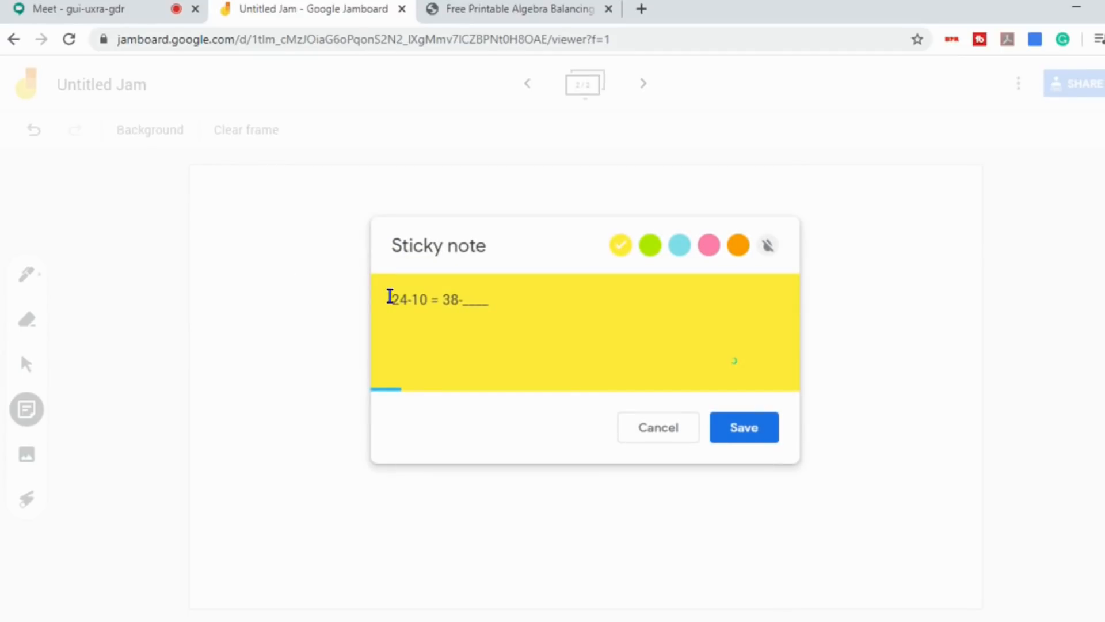
left_click(742, 428)
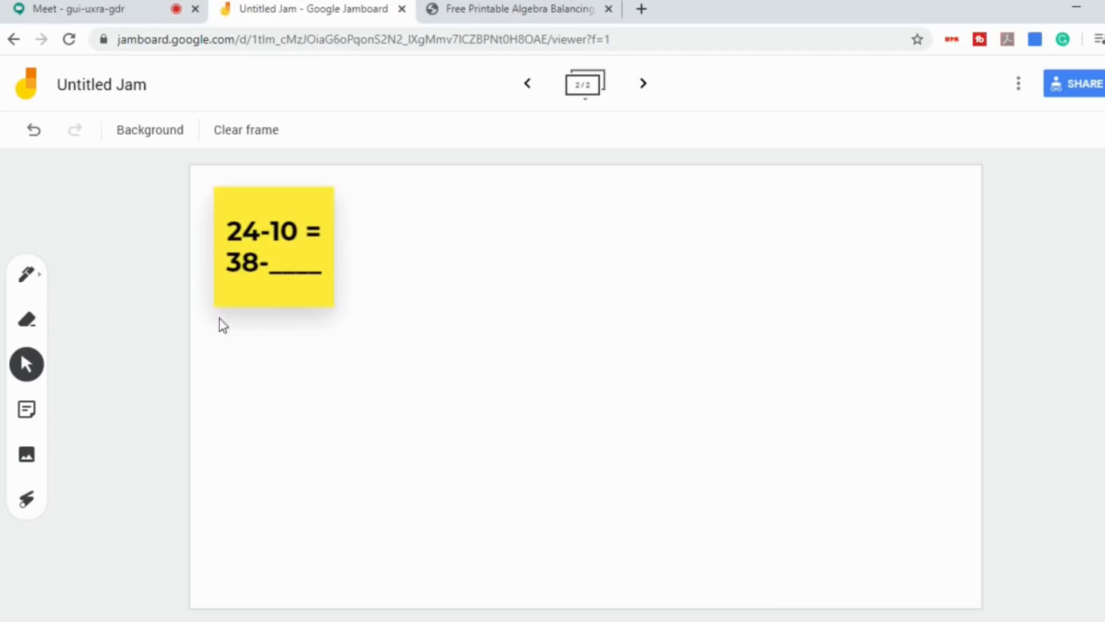
Step: Add a pink sticky note with the name 'Dan' beside the equation note on frame 2
left_click(25, 410)
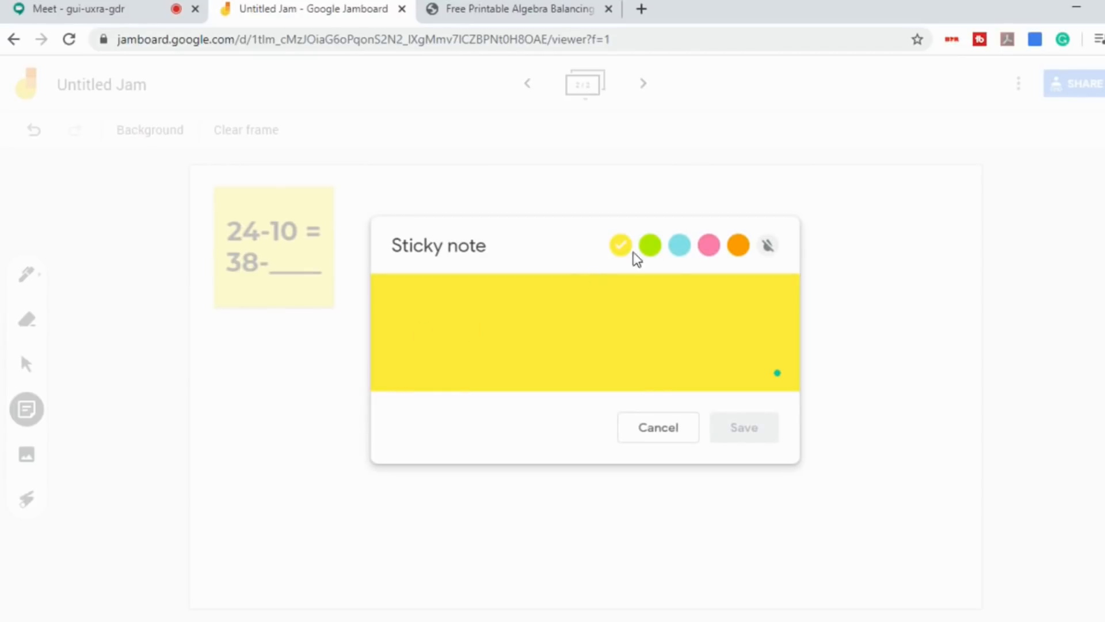
left_click(738, 245)
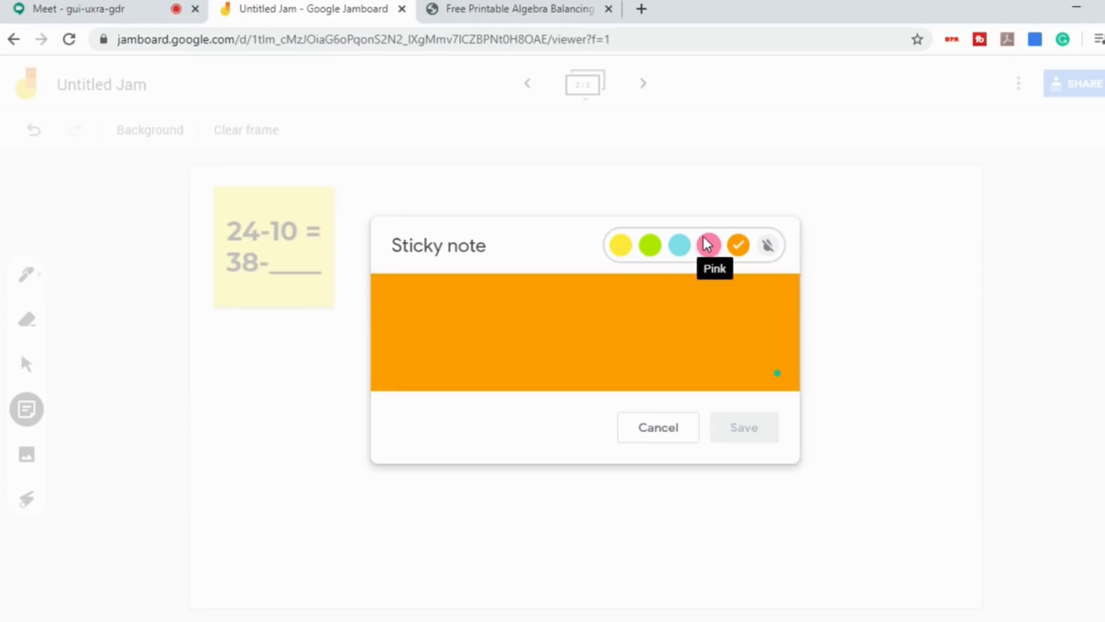
left_click(709, 244)
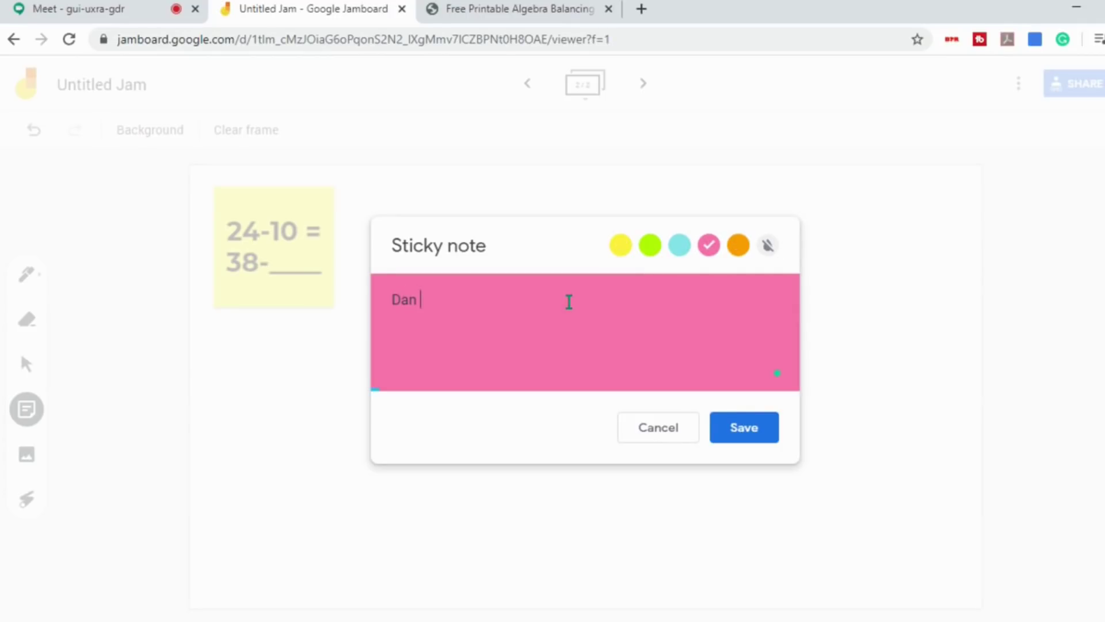
left_click(743, 427)
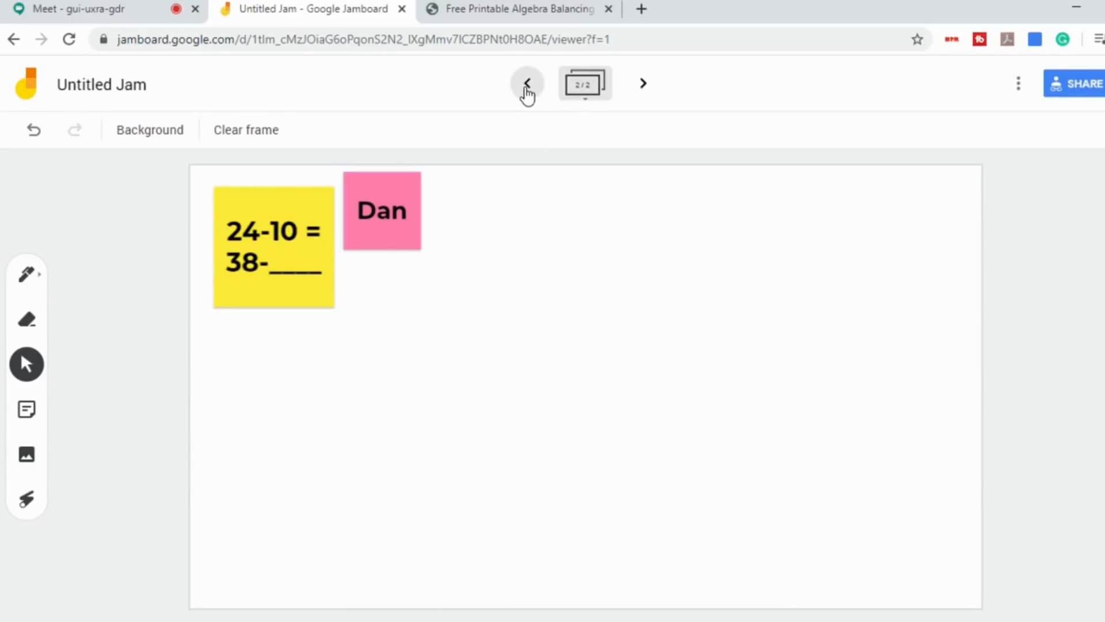
mouse_move(640, 83)
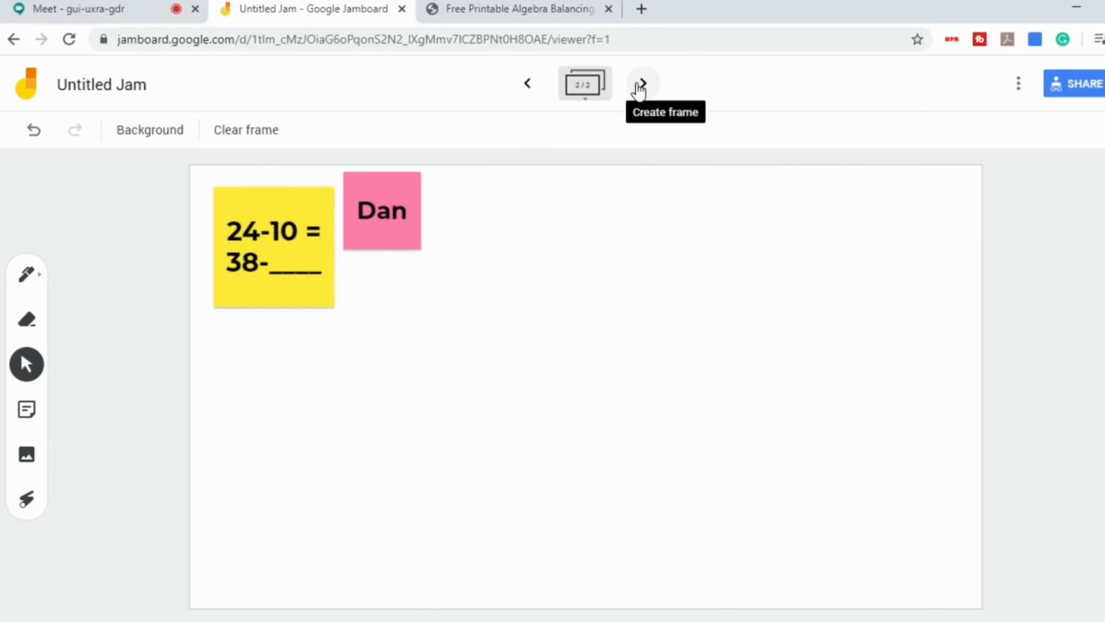
mouse_move(644, 91)
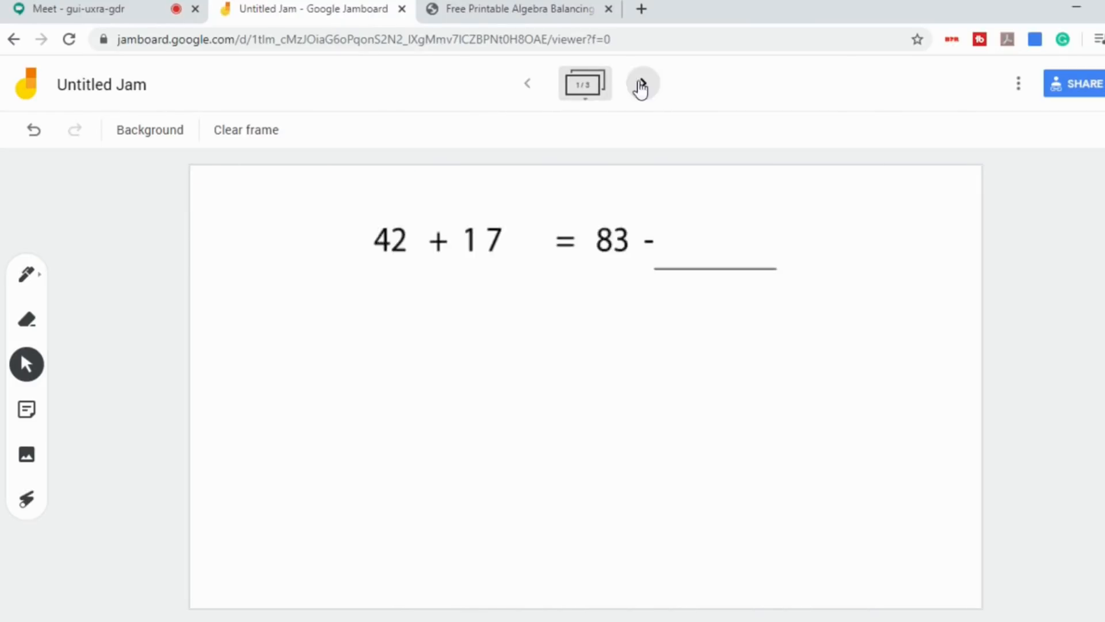
Step: Return to frame 1, then present the entire screen to the Google Meet call
left_click(643, 83)
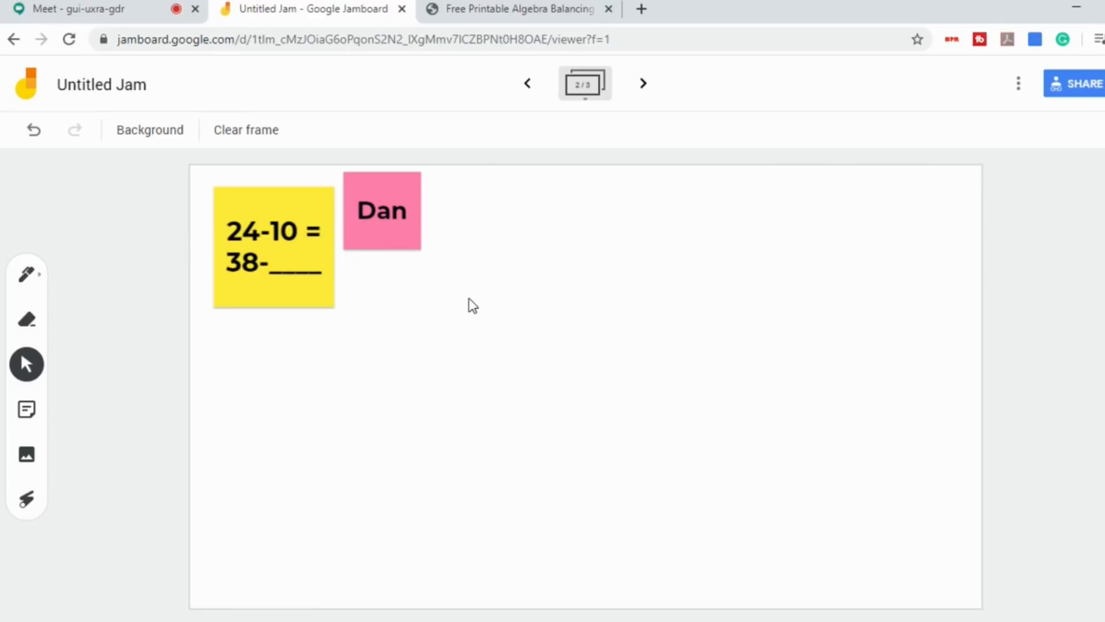
mouse_move(527, 82)
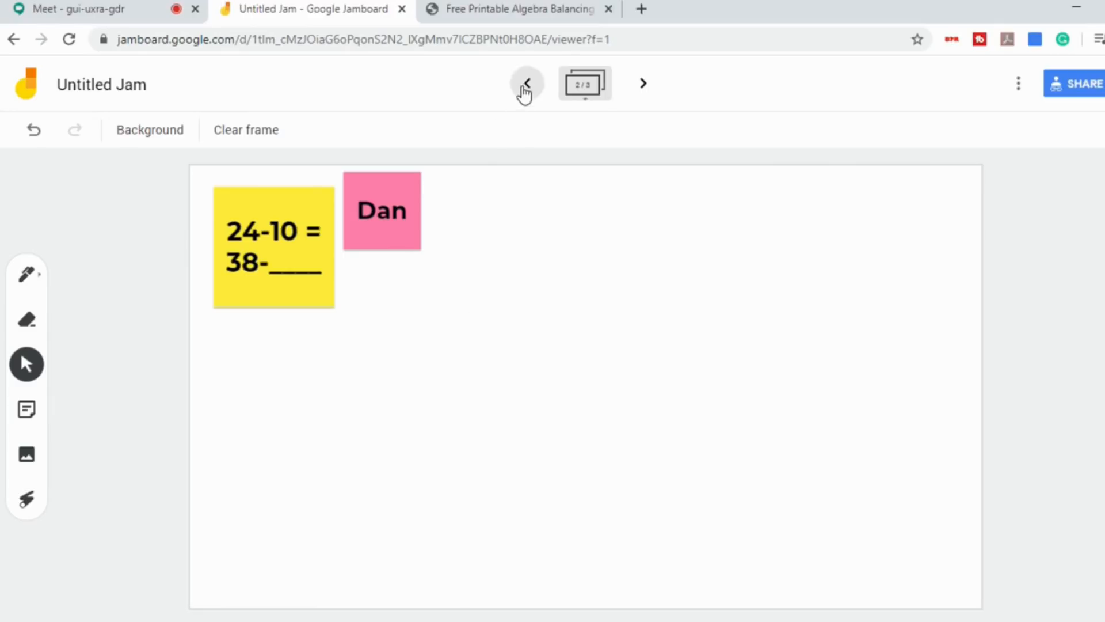
left_click(527, 82)
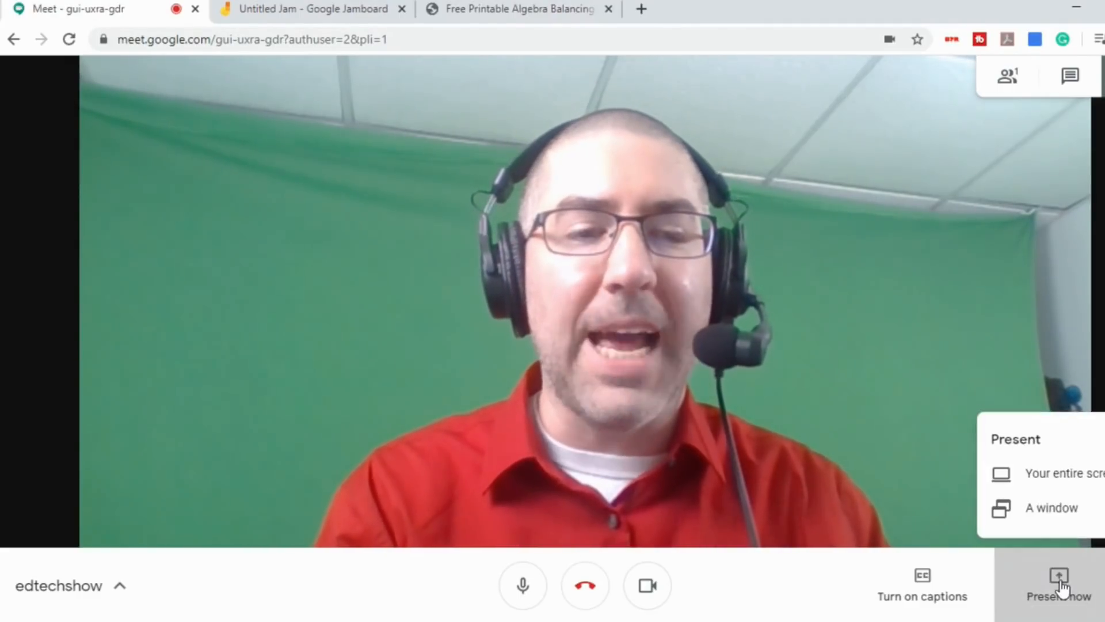
left_click(1055, 473)
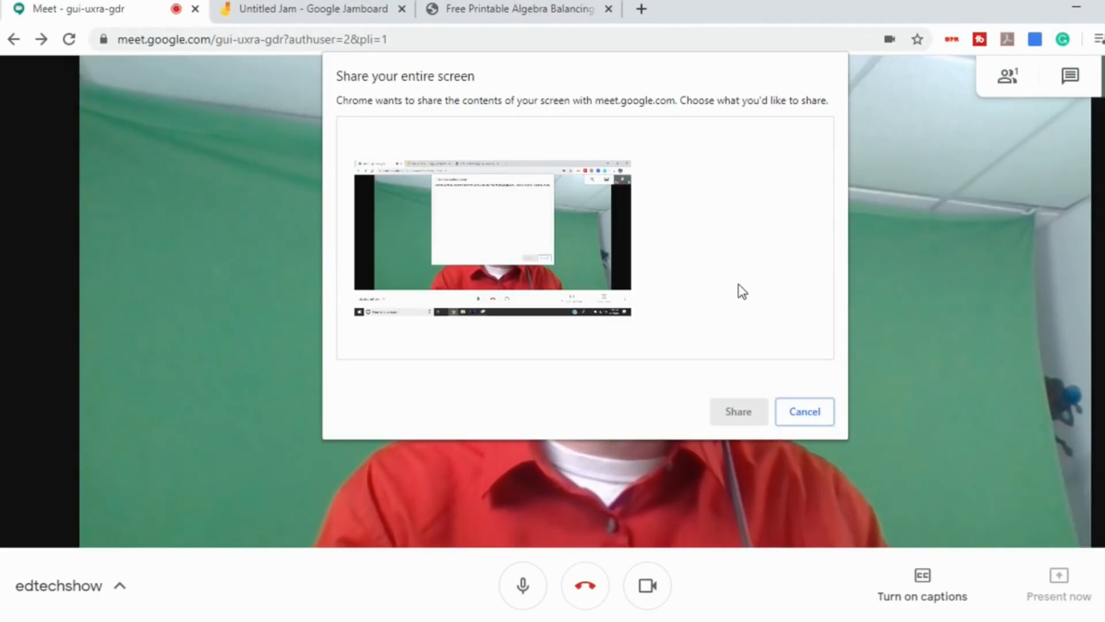
left_click(491, 238)
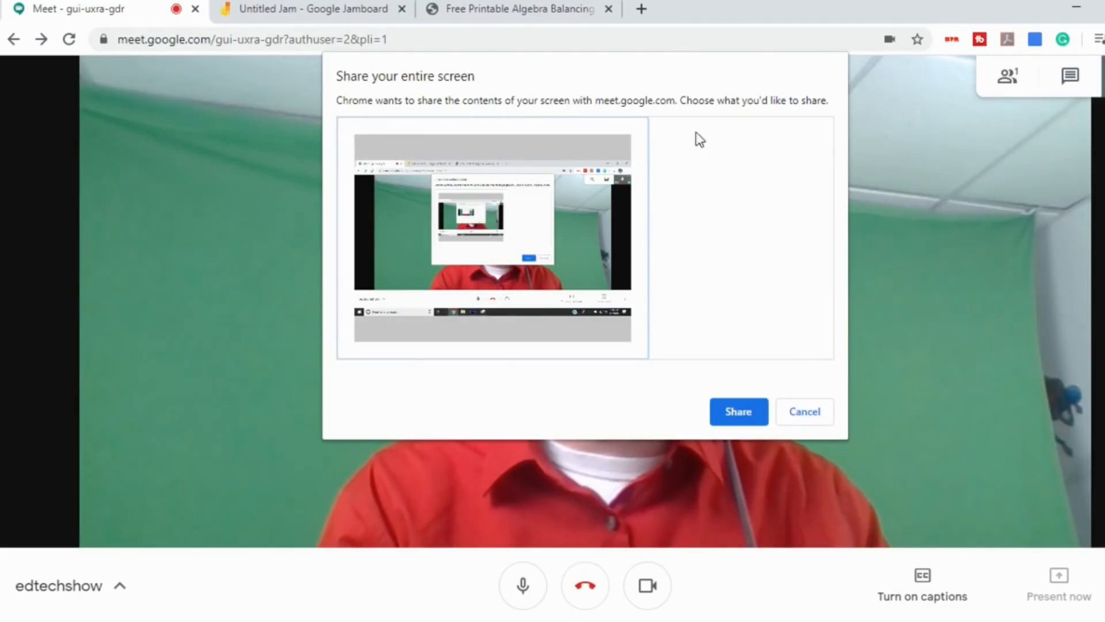
left_click(738, 411)
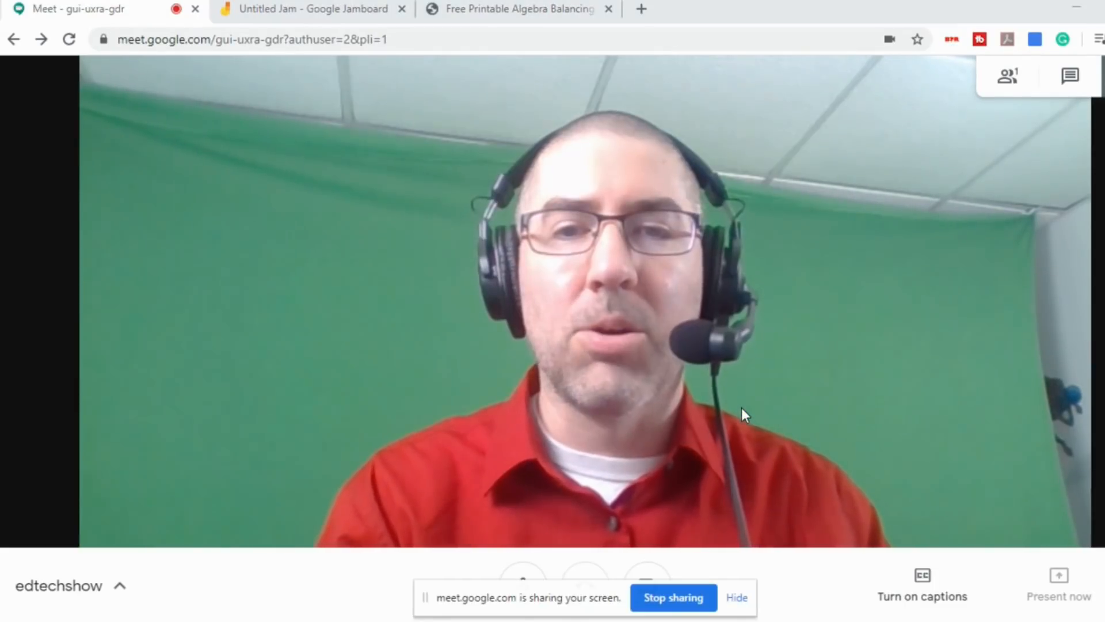
left_click(1058, 582)
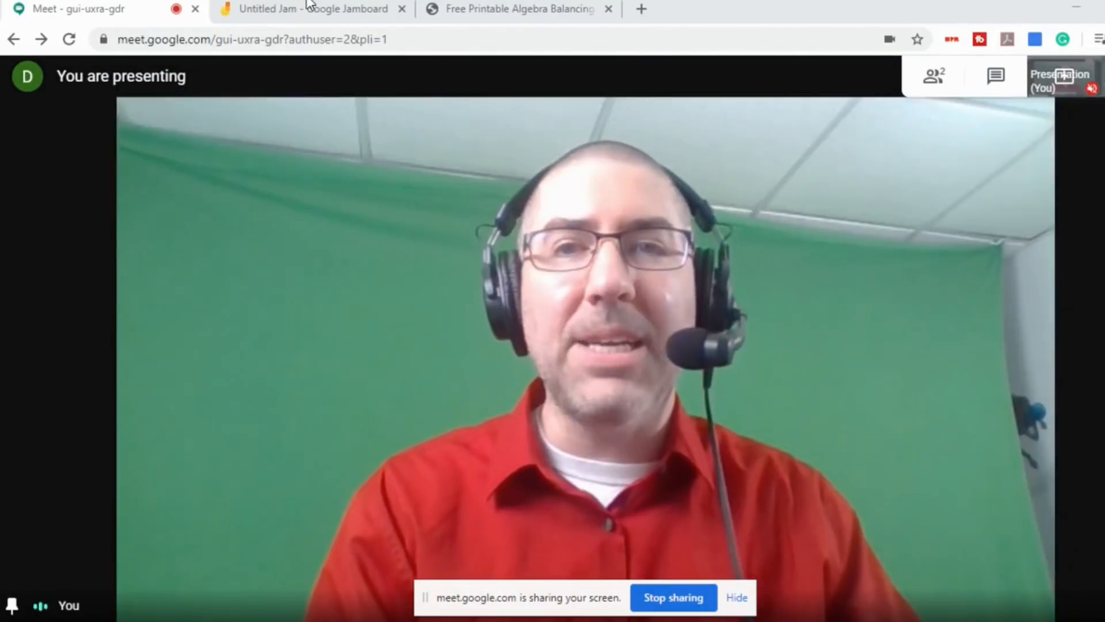
Step: Handwrite the answer 59 beneath 42 + 17 on frame 1, browse frames 2-3, and return to frame 1
left_click(310, 9)
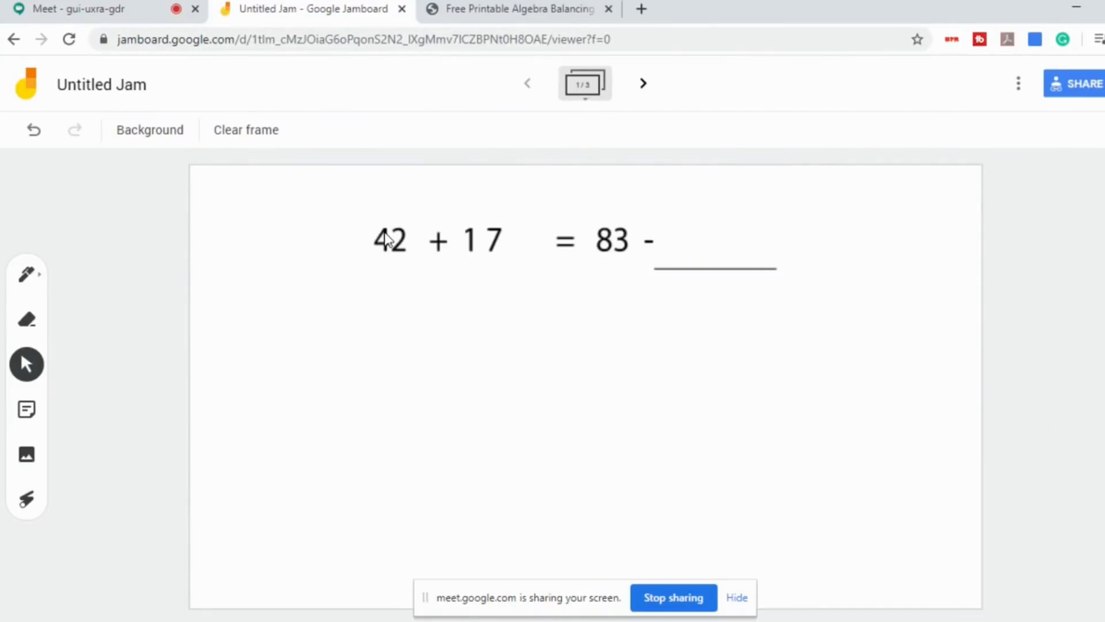
mouse_move(438, 284)
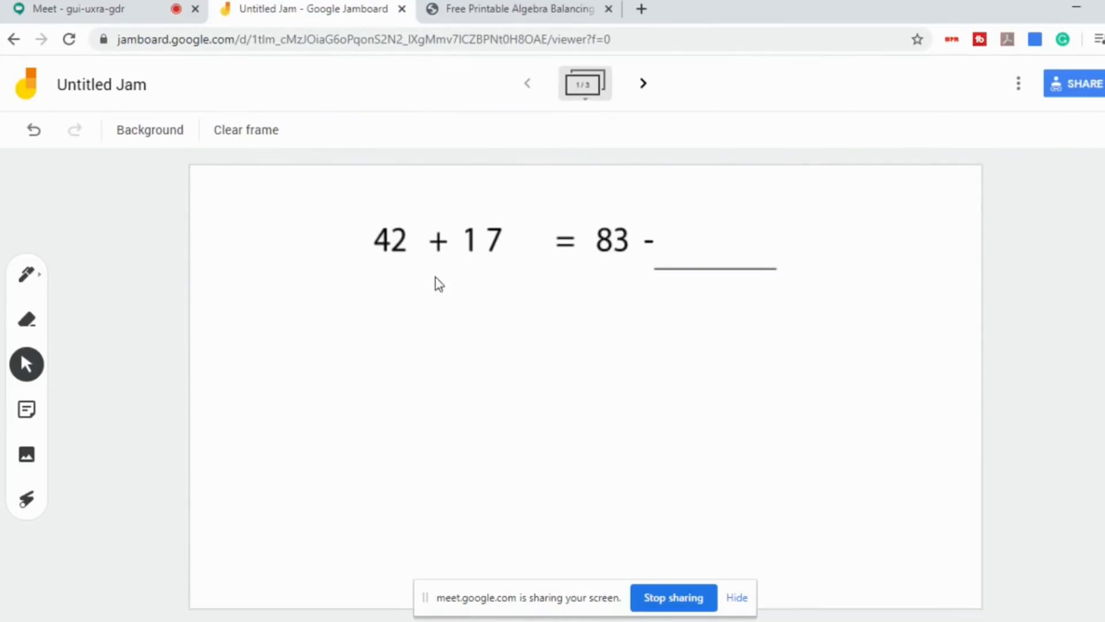
left_click(27, 274)
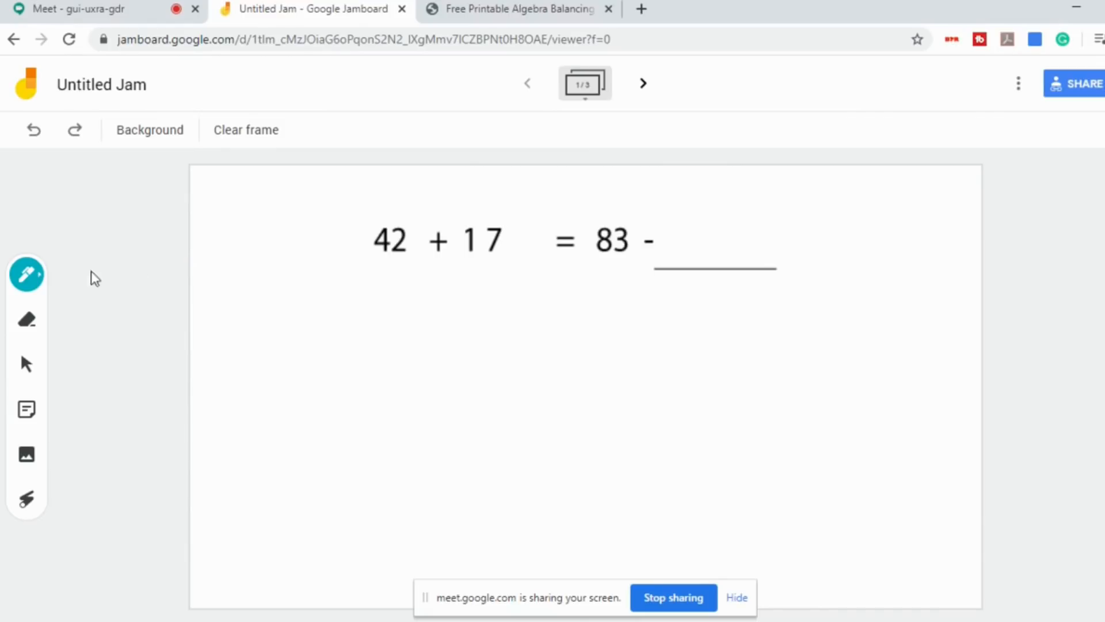
left_click(404, 278)
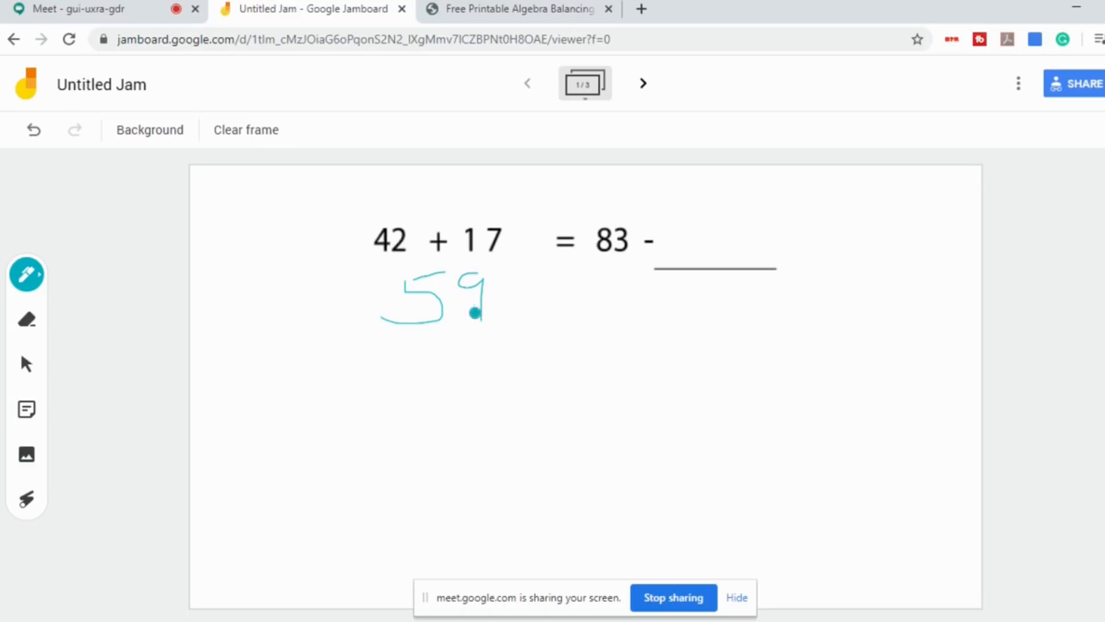
mouse_move(686, 349)
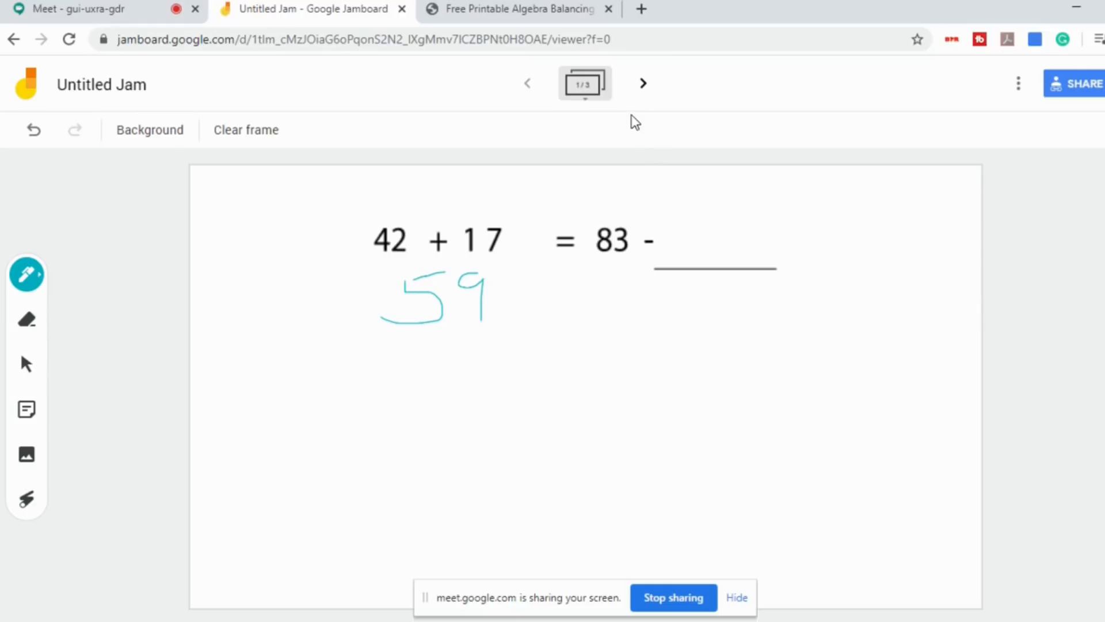
left_click(642, 83)
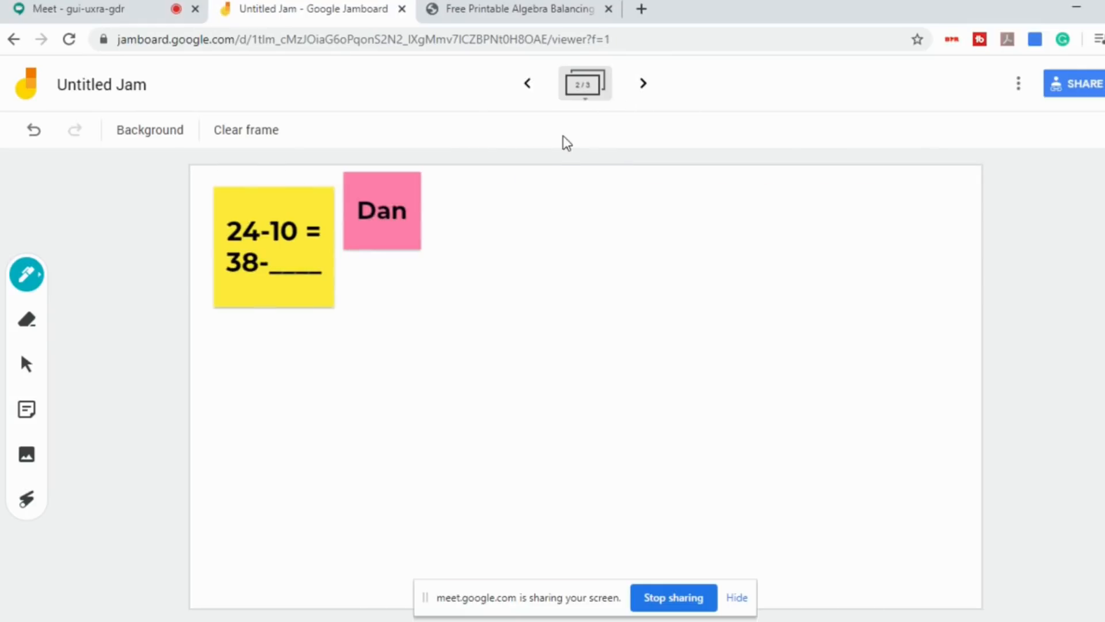
mouse_move(587, 123)
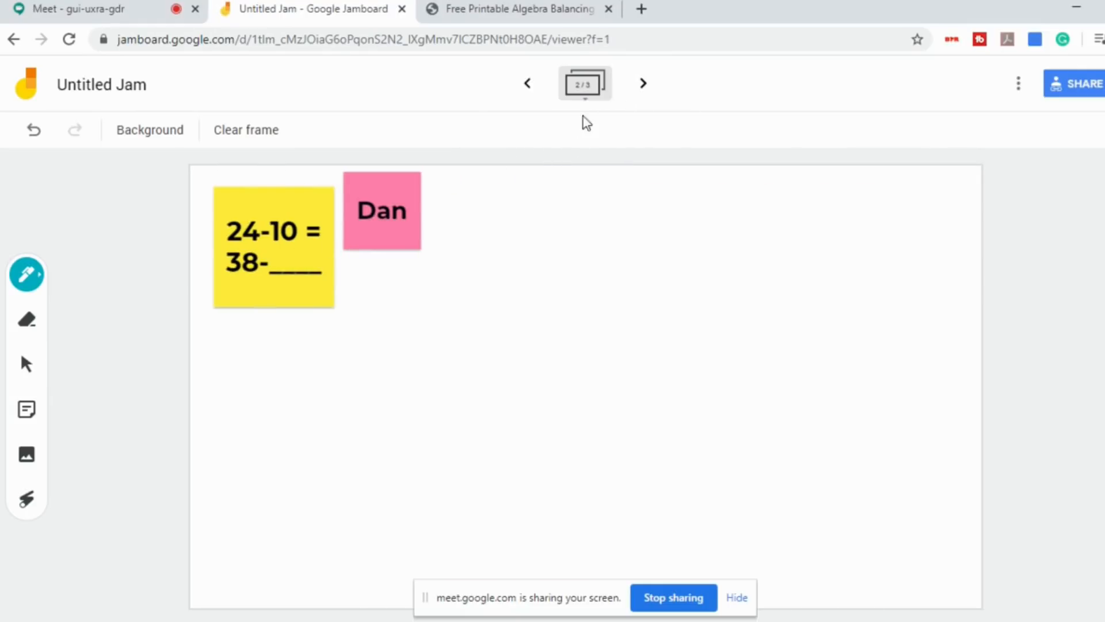
left_click(642, 82)
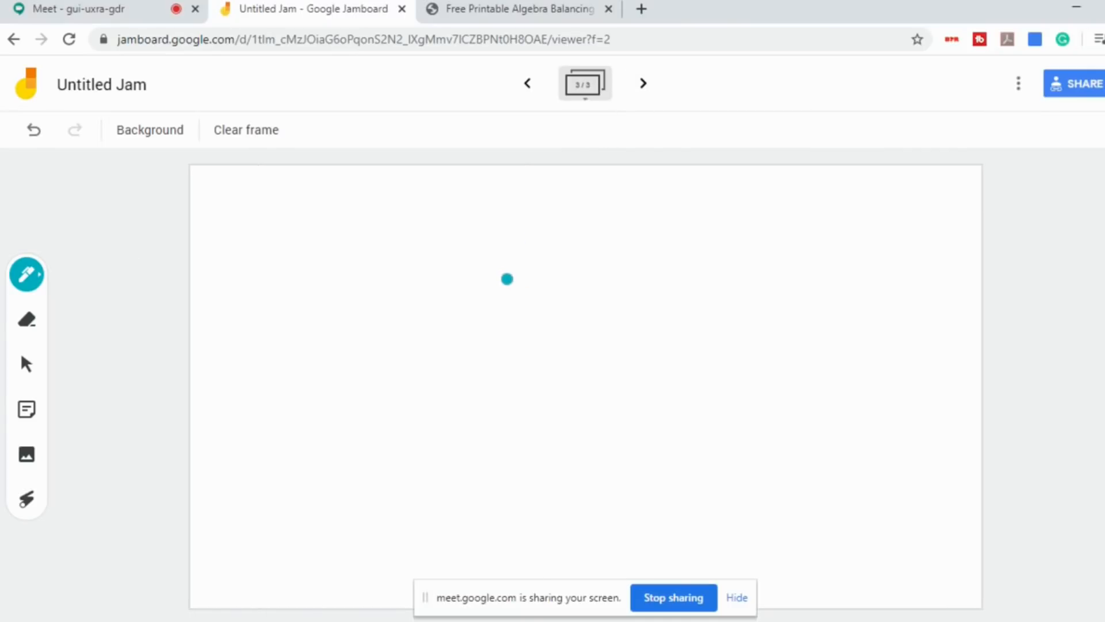
mouse_move(527, 83)
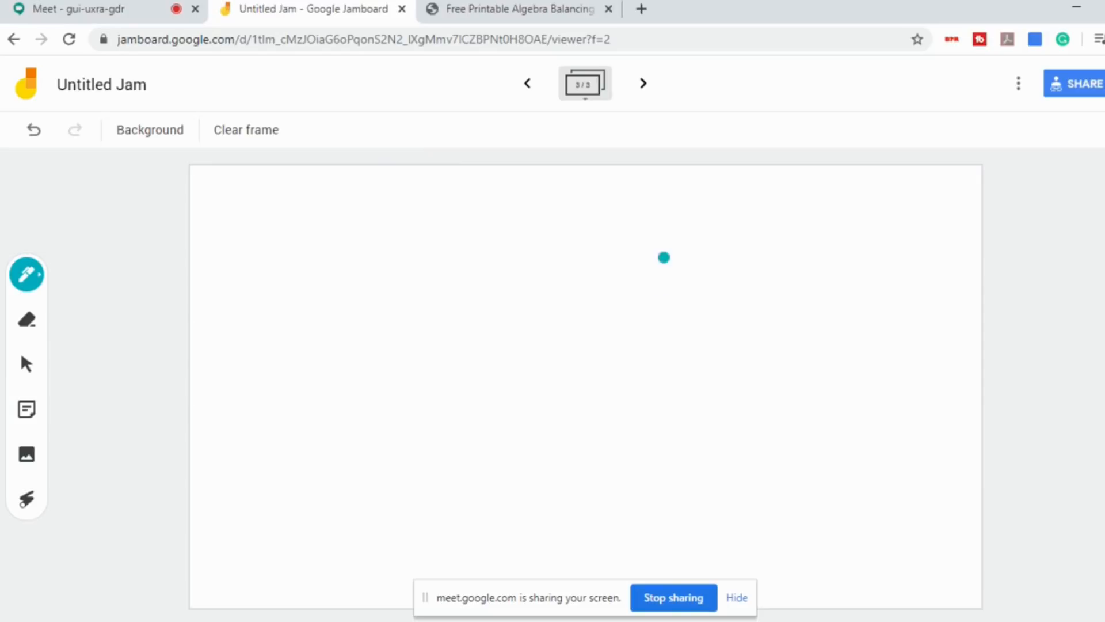
mouse_move(632, 150)
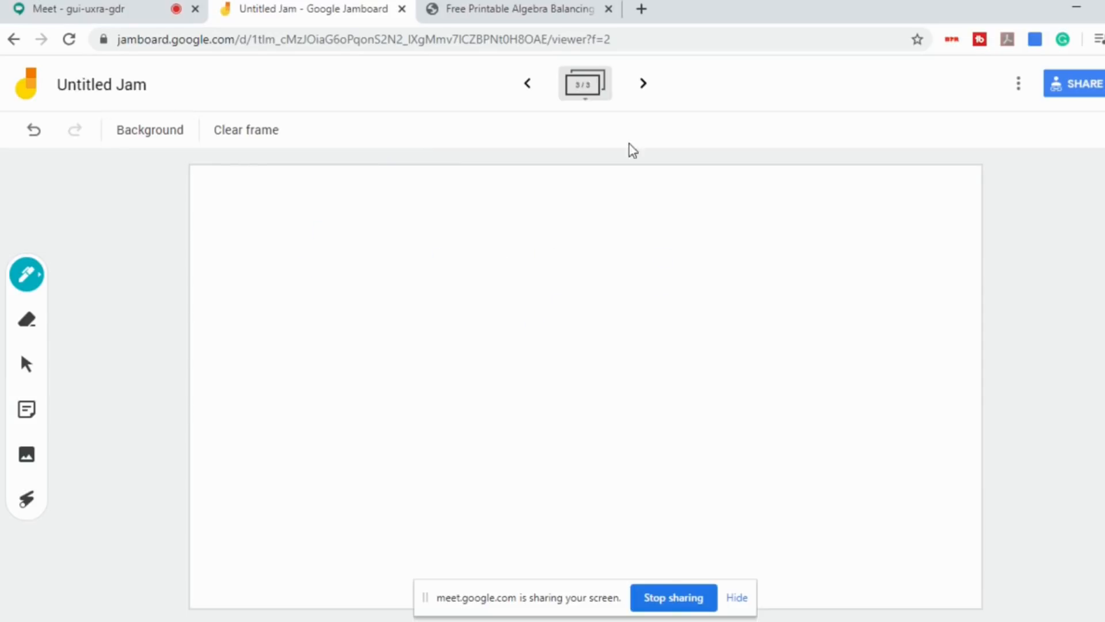
left_click(527, 83)
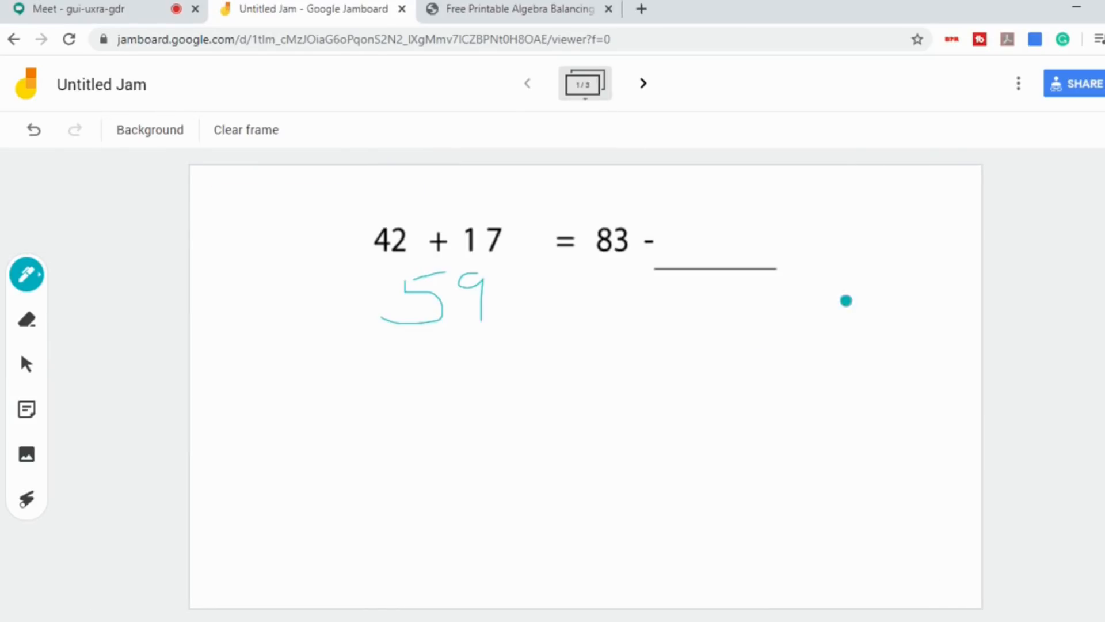
mouse_move(1083, 83)
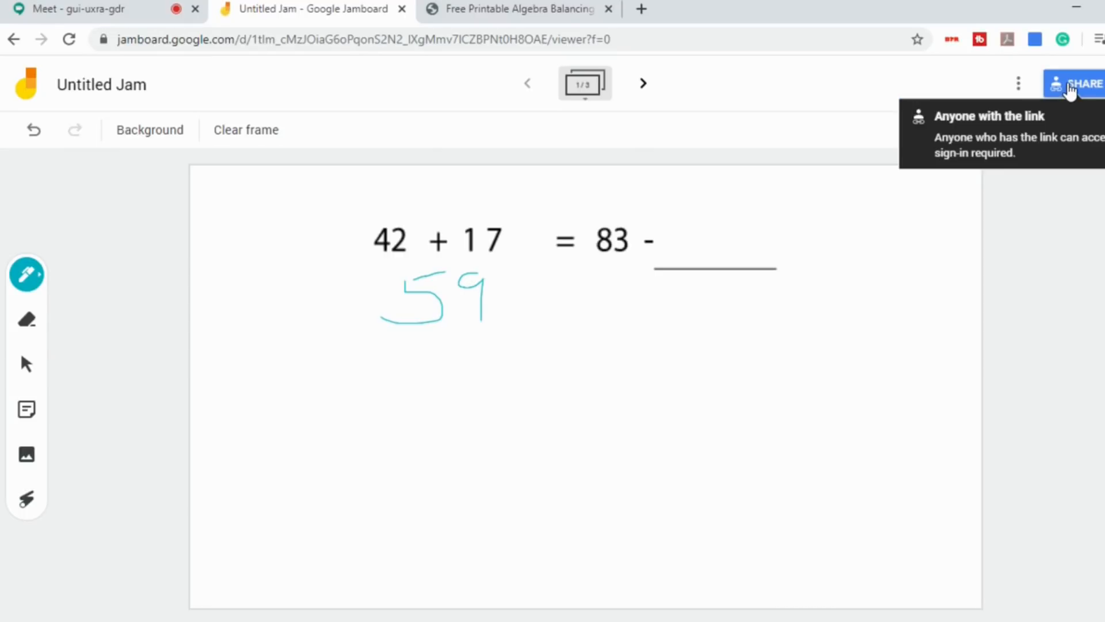
Step: Set the Jam's link sharing to anyone with the link can edit, and close the settings
left_click(1078, 83)
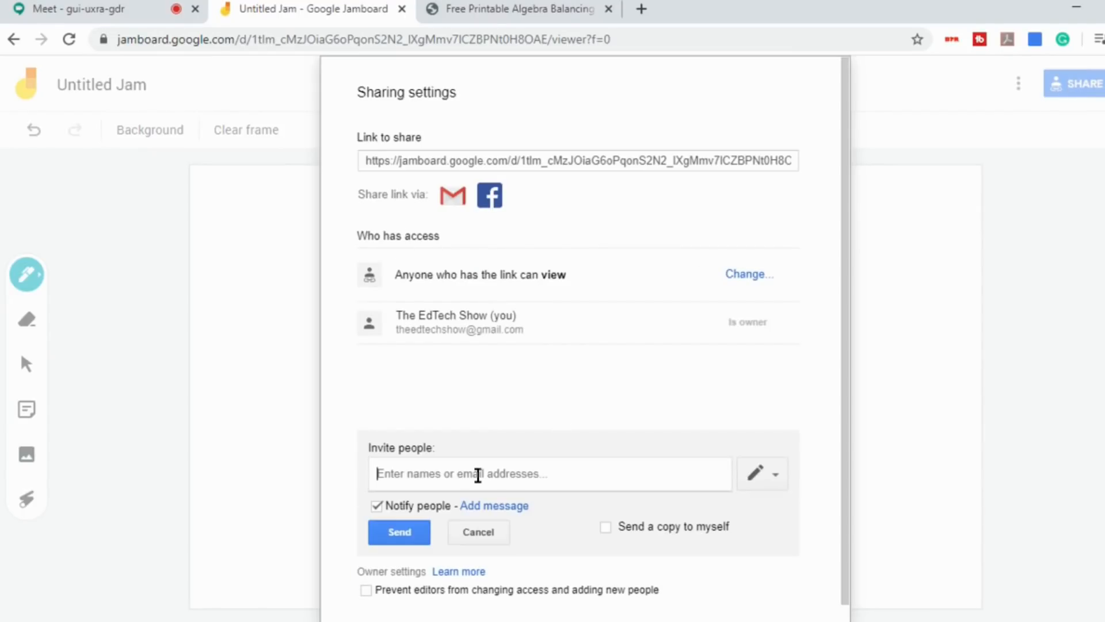
mouse_move(748, 274)
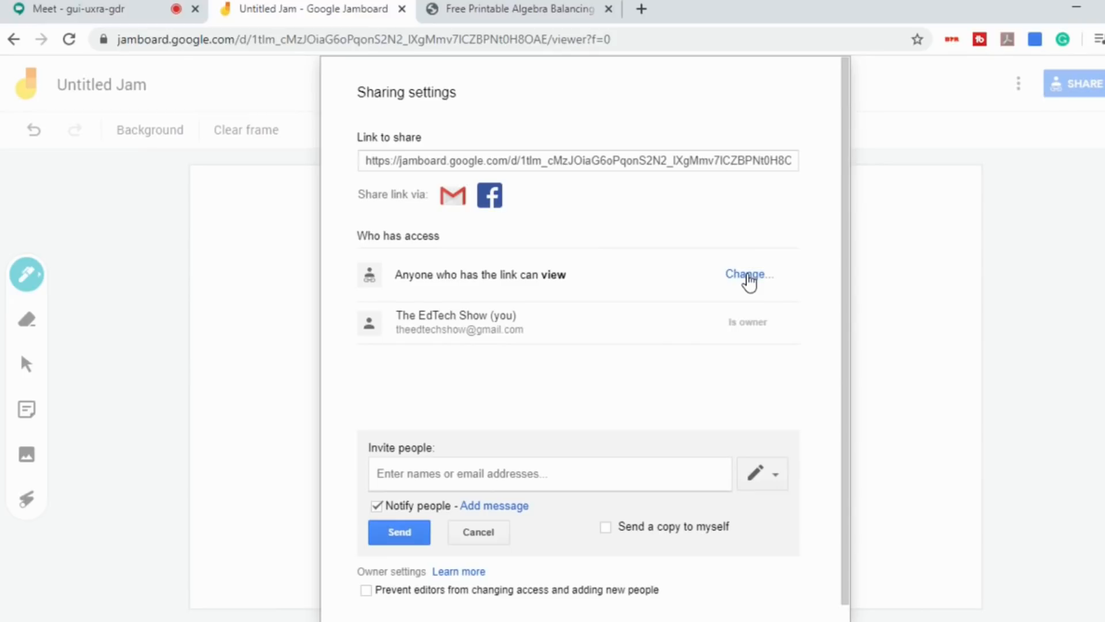
mouse_move(525, 161)
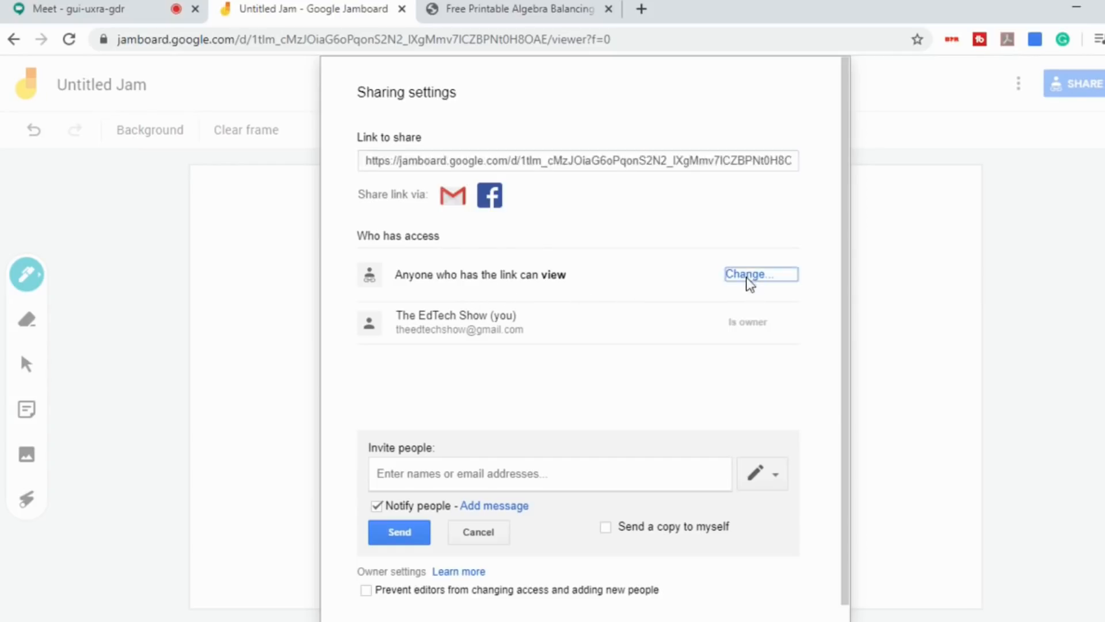
left_click(760, 274)
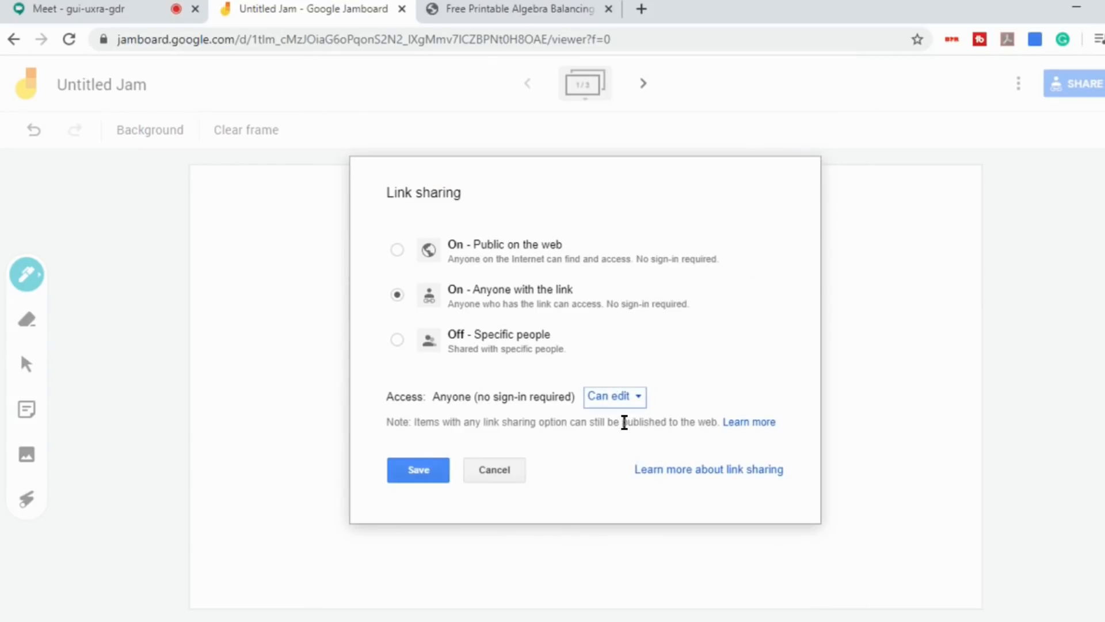
left_click(417, 470)
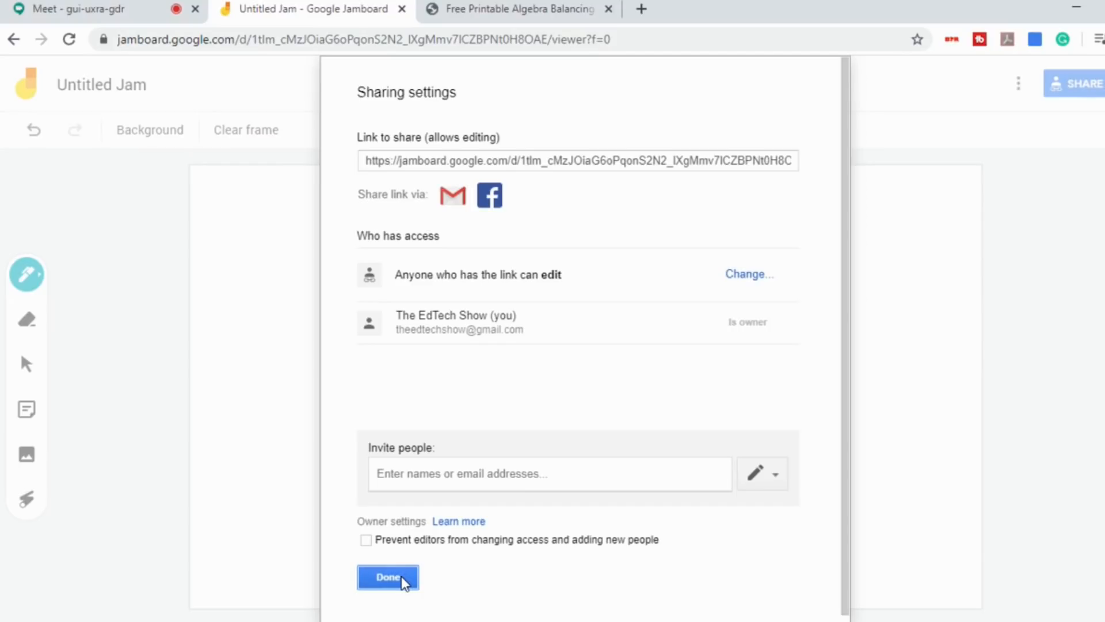
left_click(387, 577)
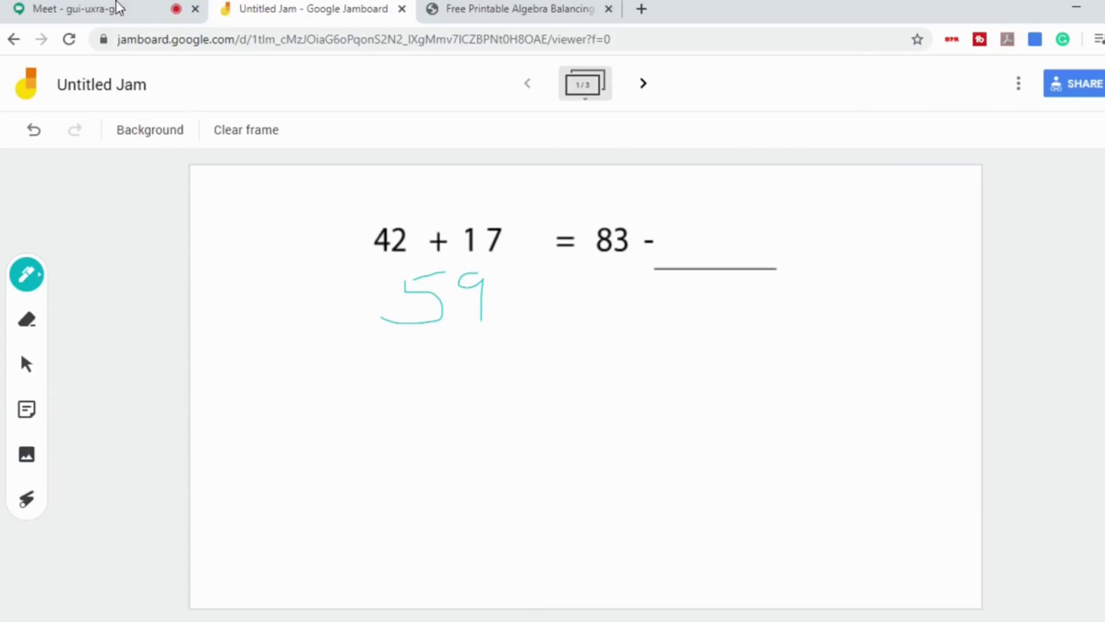
Step: Show the Jamboard link in the Meet chat, move the Jam to frame 2, and return to Meet
left_click(77, 9)
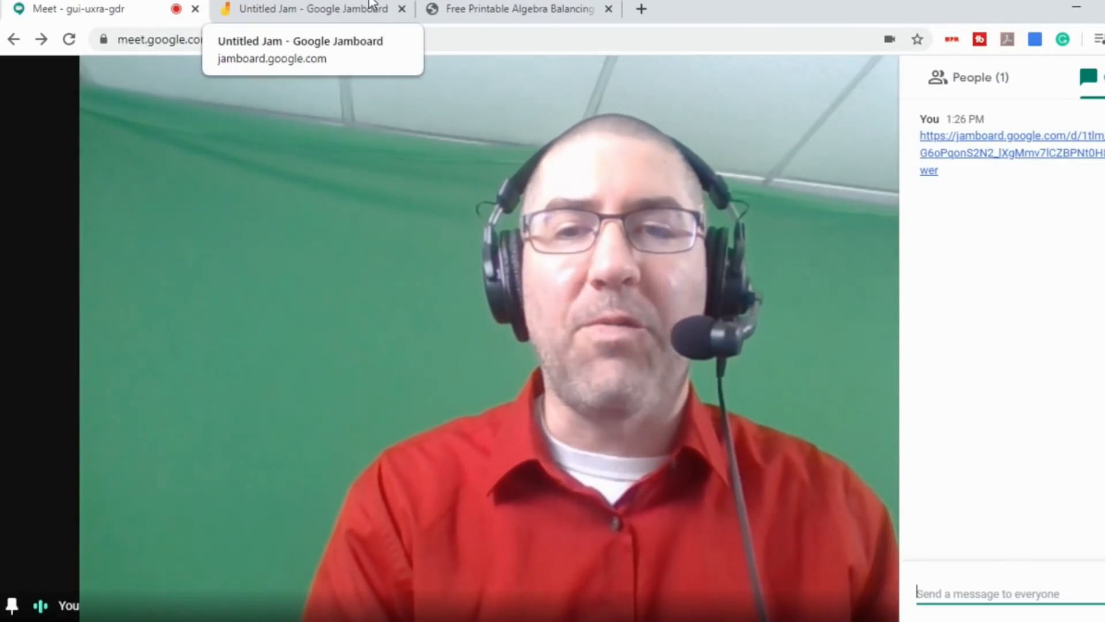
left_click(311, 9)
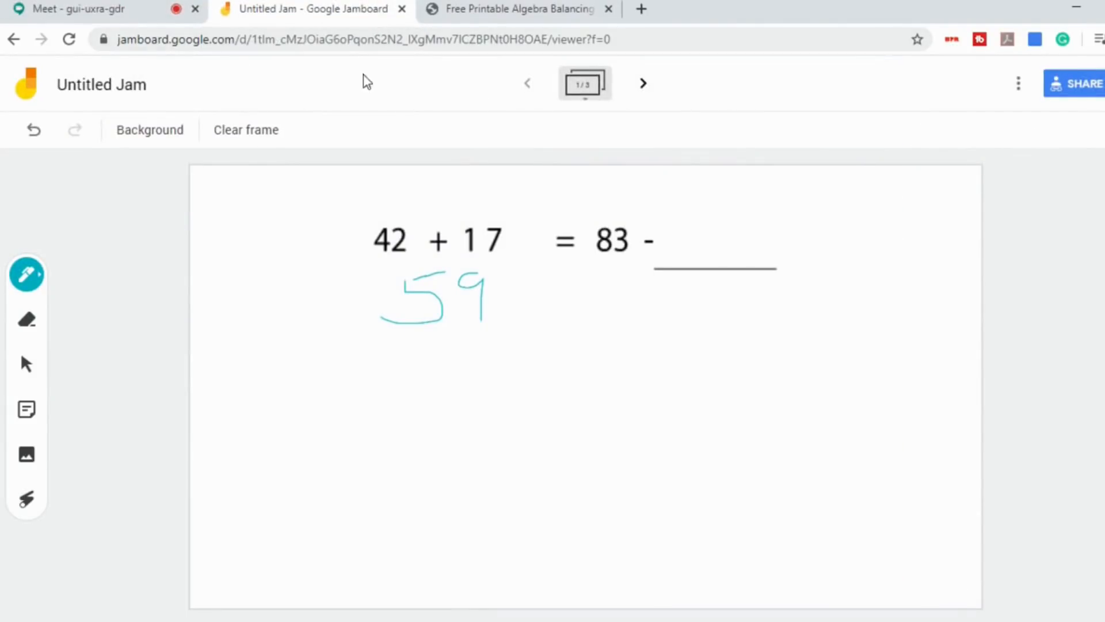
left_click(641, 83)
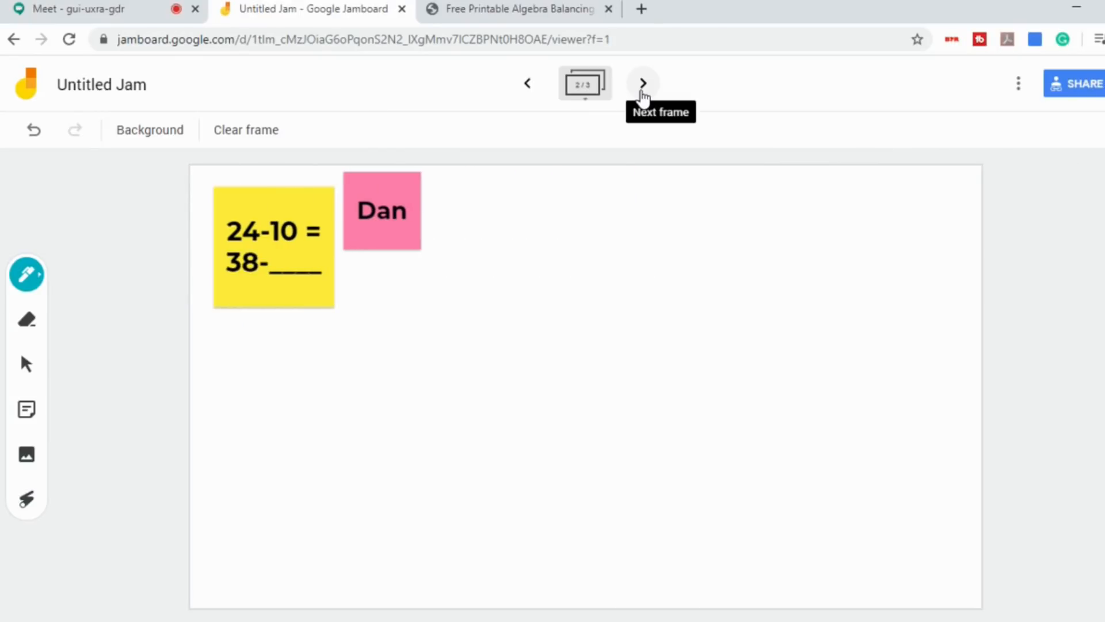
mouse_move(527, 83)
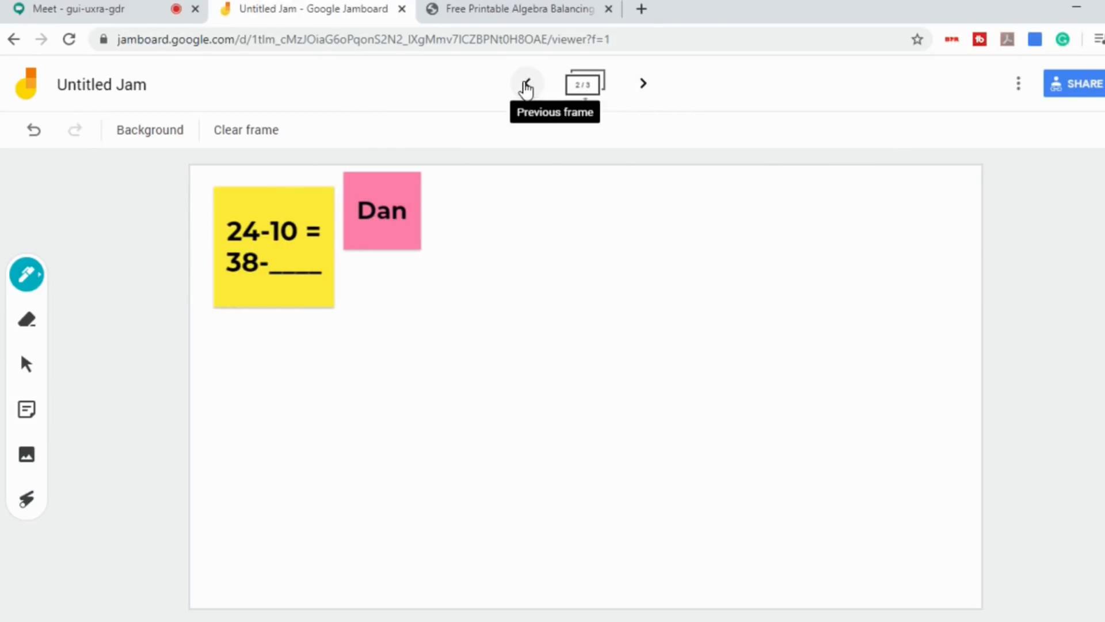
mouse_move(266, 73)
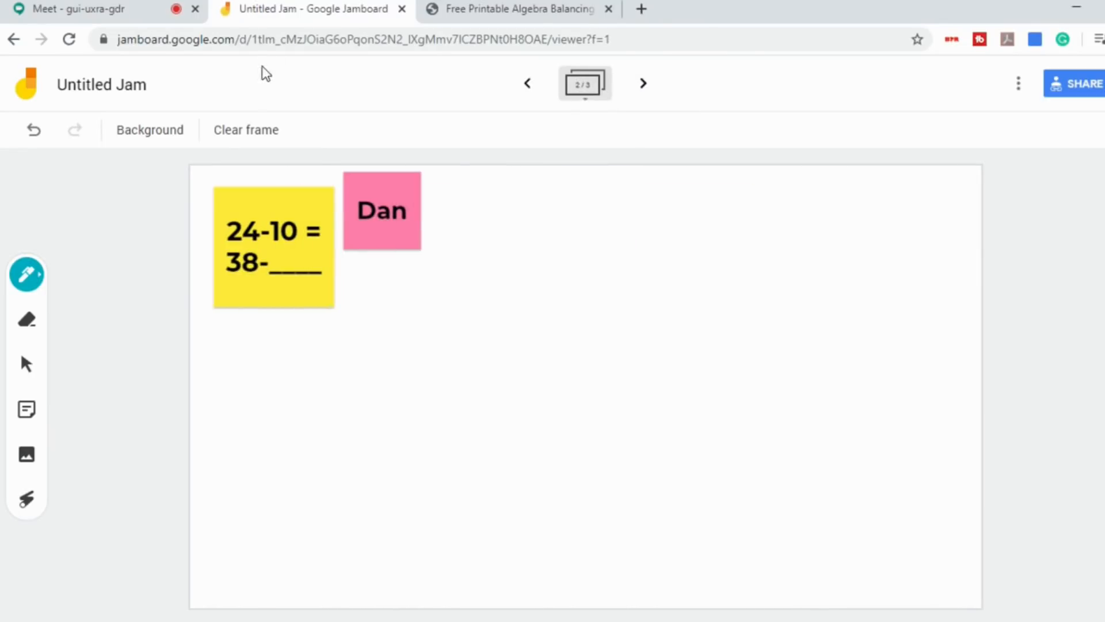
mouse_move(297, 76)
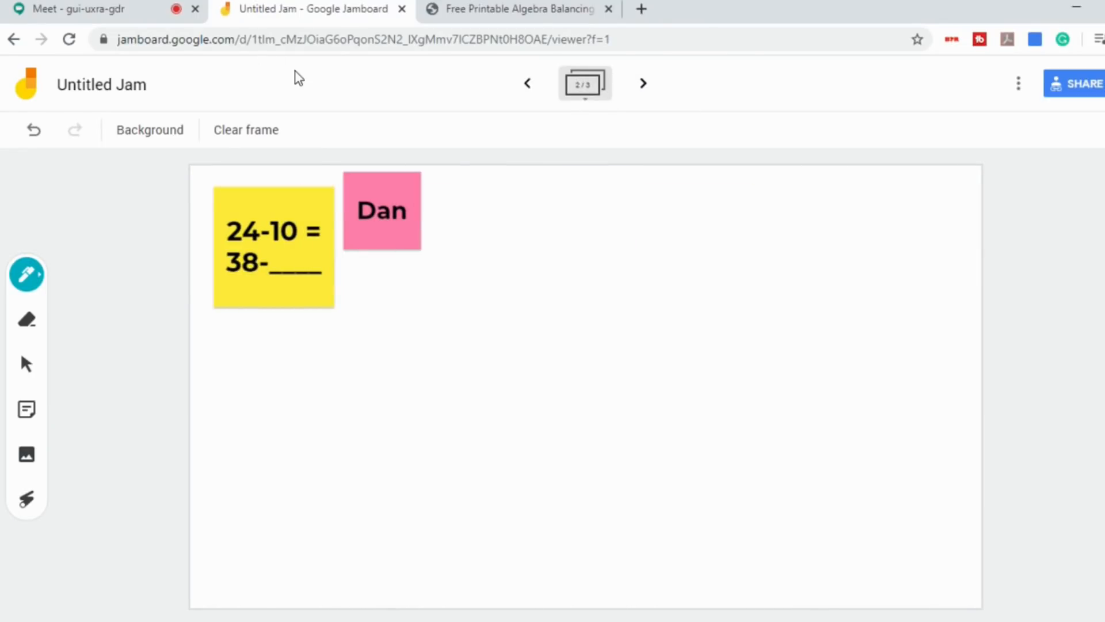
mouse_move(280, 62)
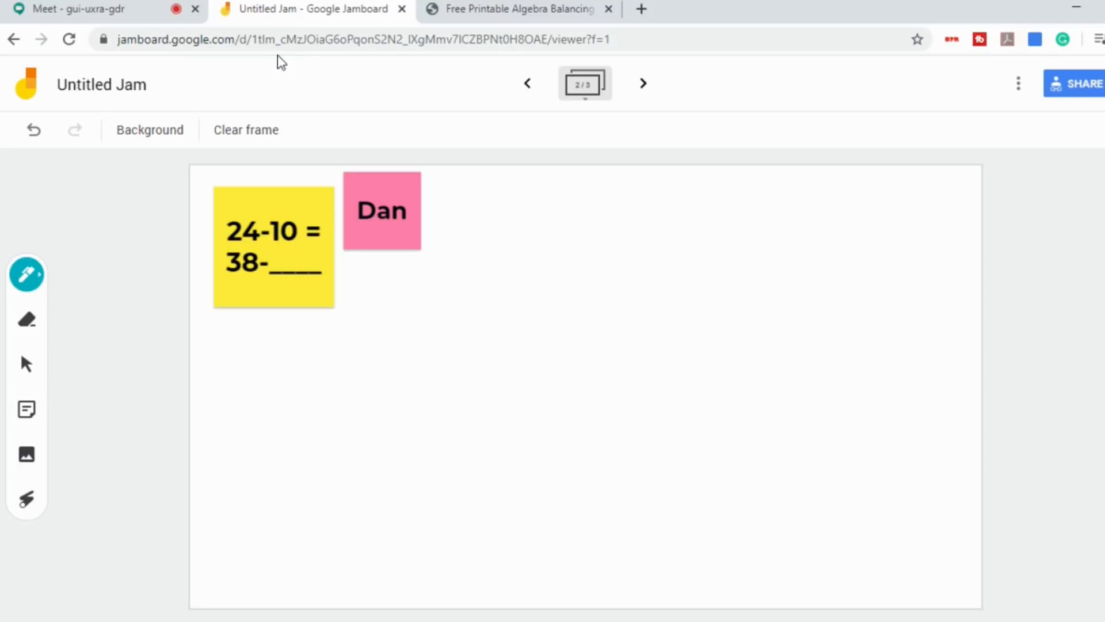
mouse_move(239, 39)
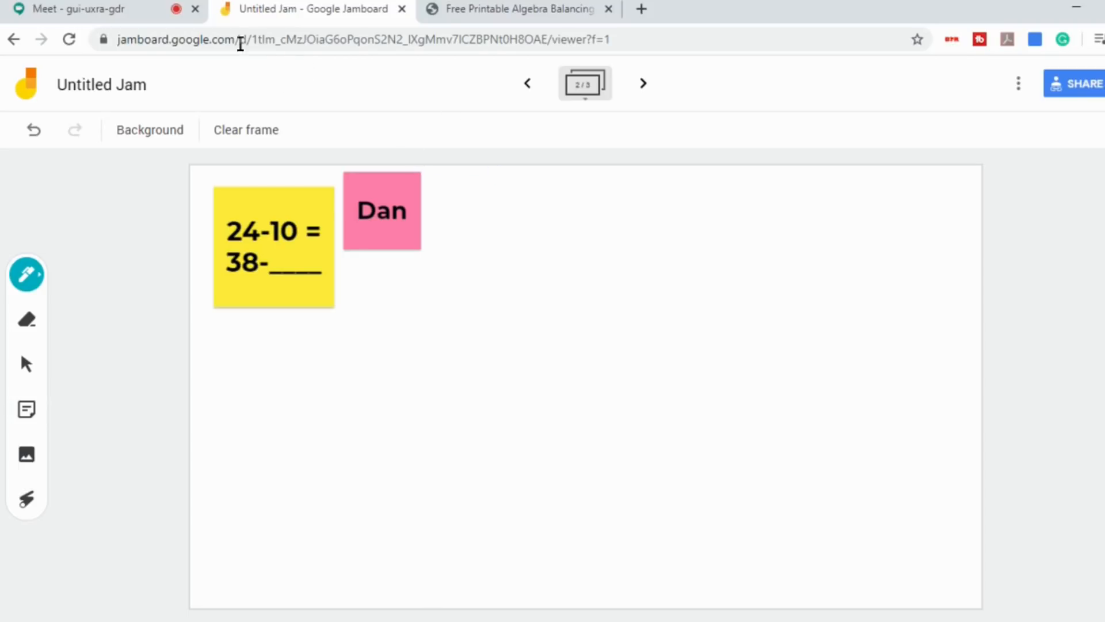
left_click(77, 9)
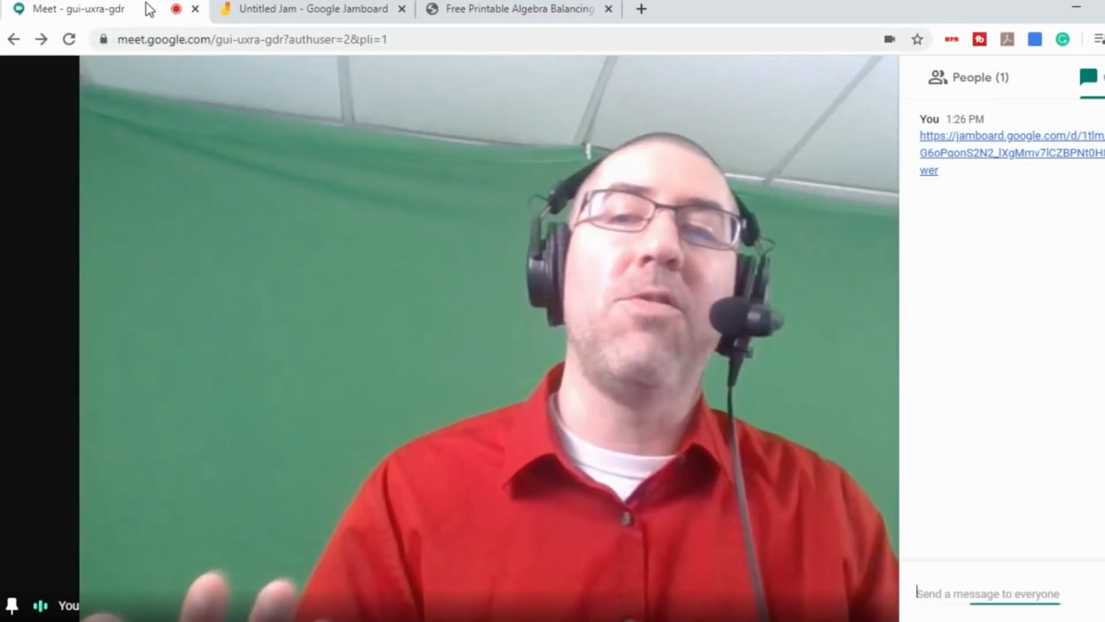
mouse_move(781, 425)
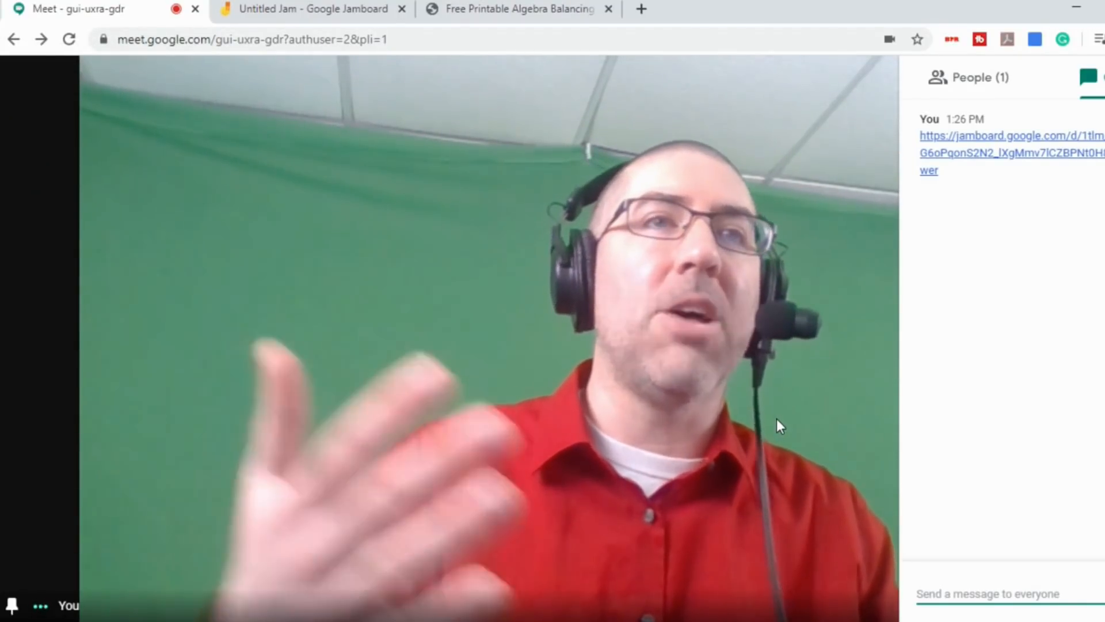
mouse_move(311, 9)
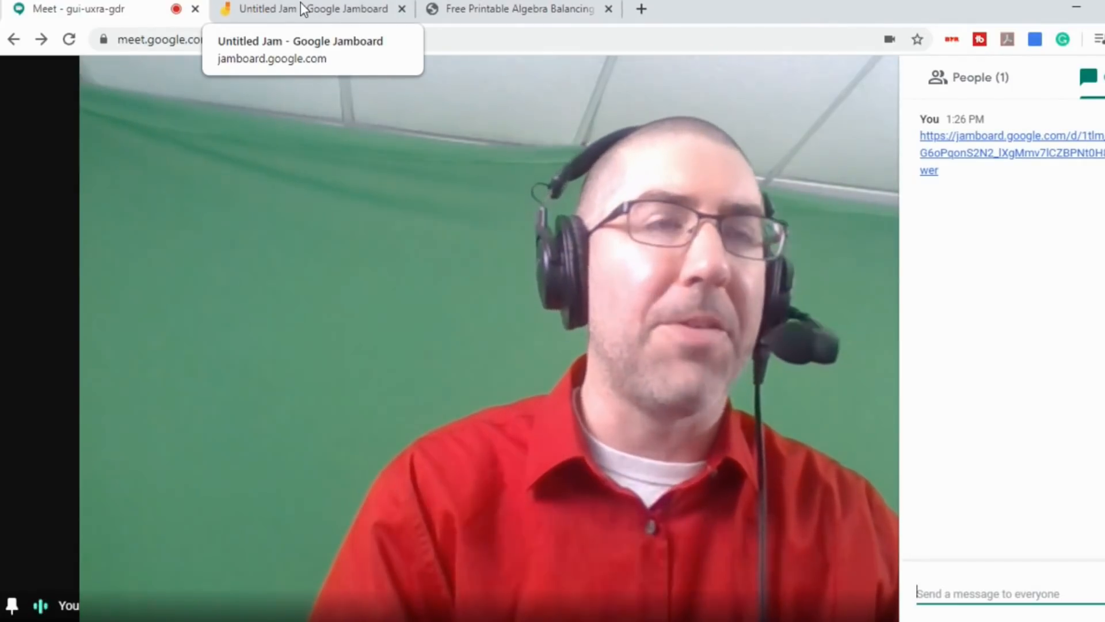
Step: Bring the Jam back on screen showing frame 2 with the yellow and pink sticky notes
left_click(310, 10)
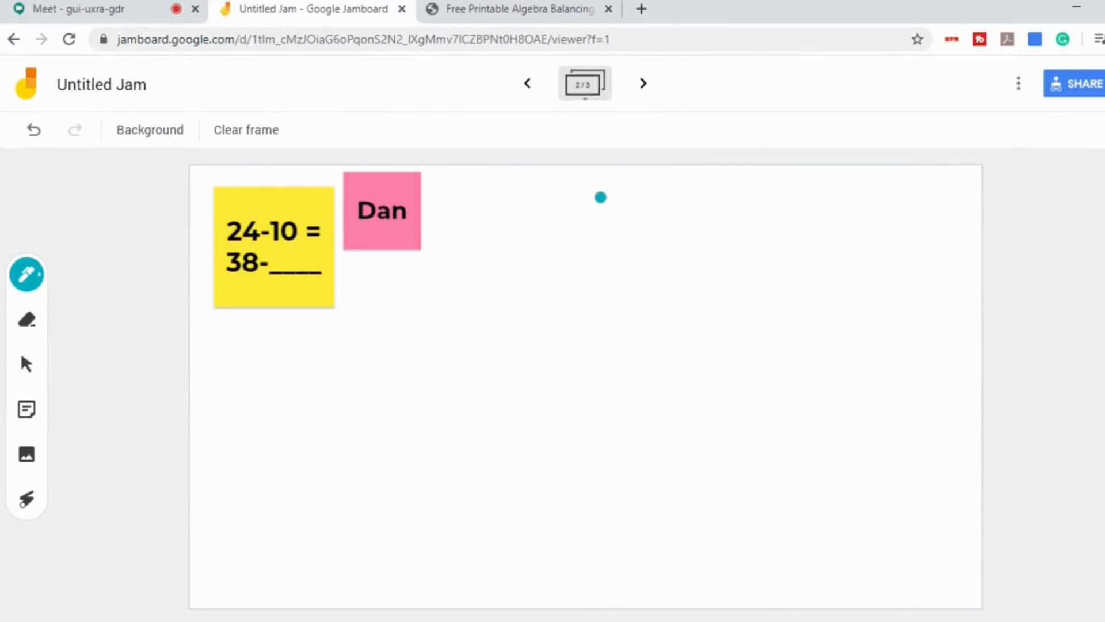
mouse_move(586, 205)
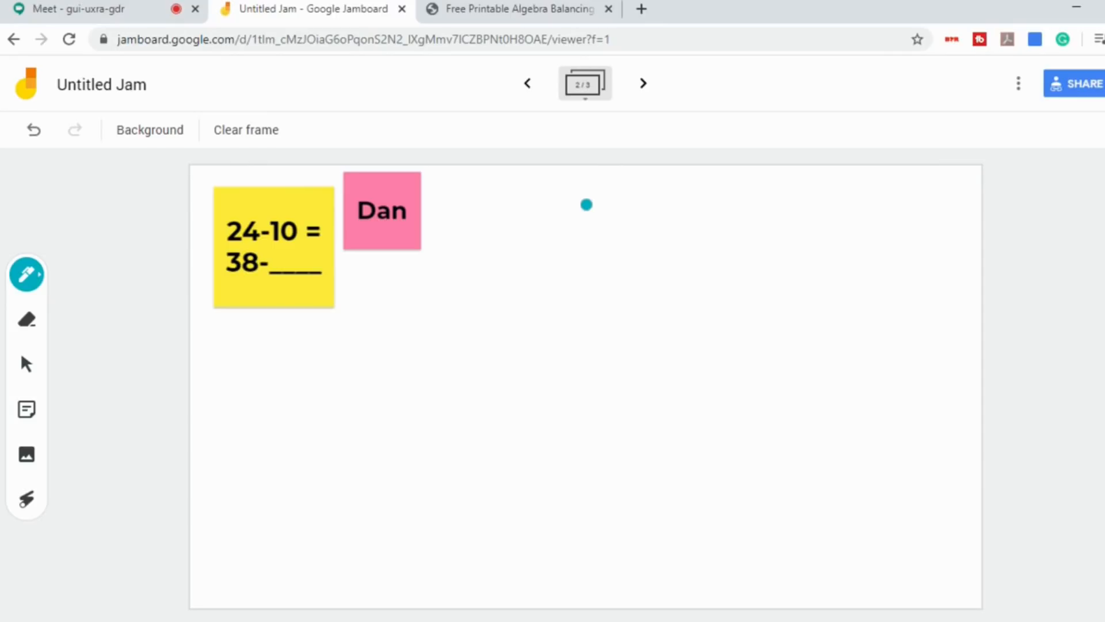
mouse_move(471, 359)
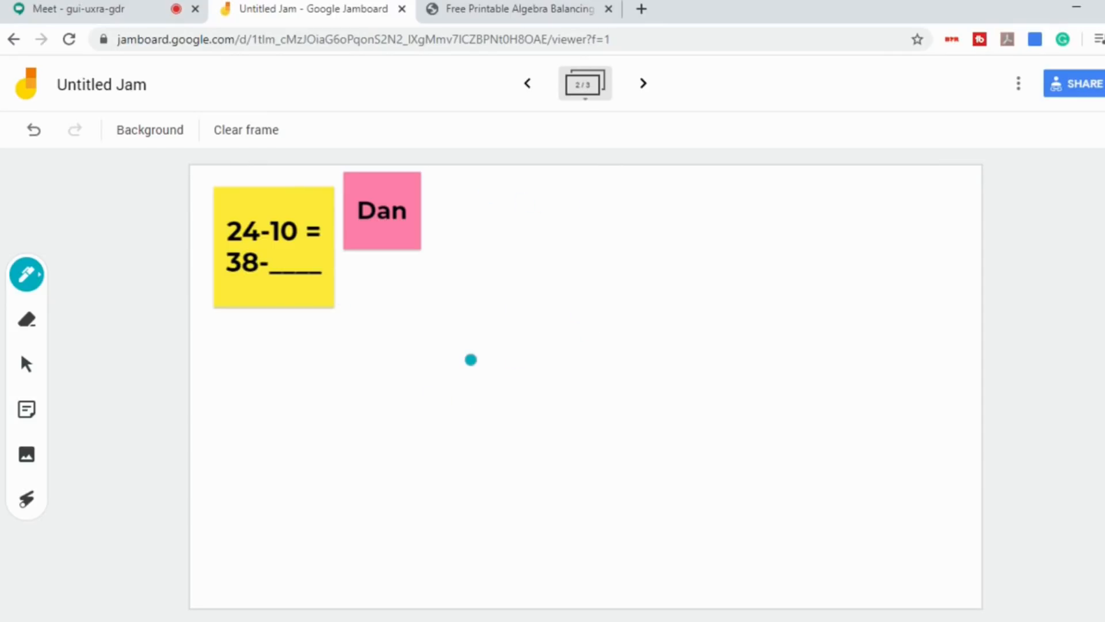